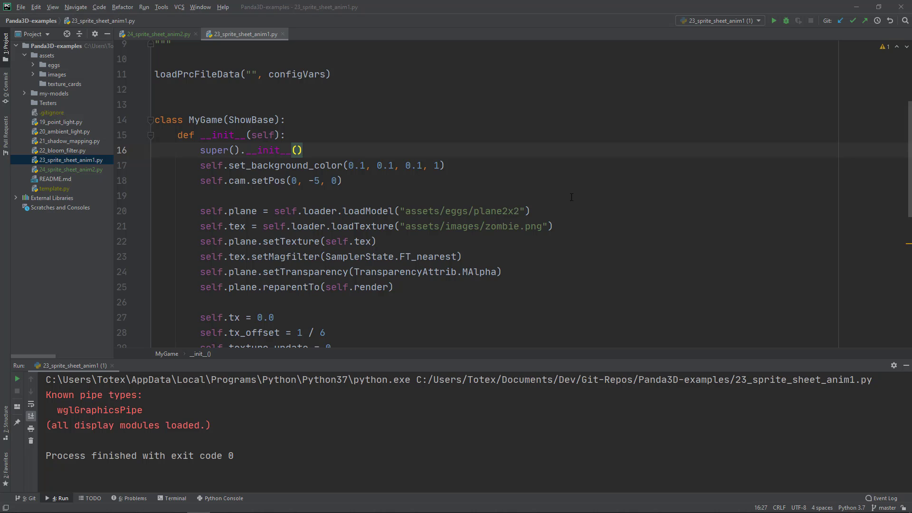
Run 23_sprite_sheet_anim1 from the editor context menu, opening the zombie sprite Panda window.
right_click(349, 165)
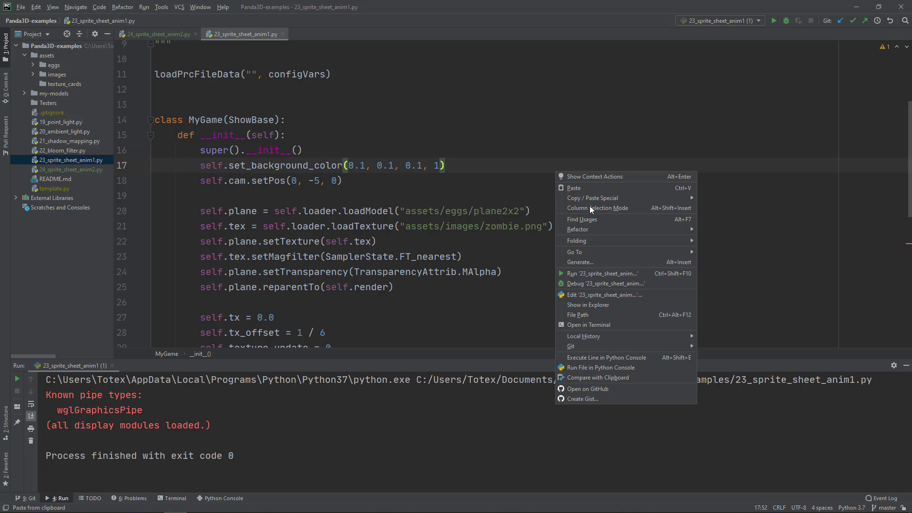
click(604, 274)
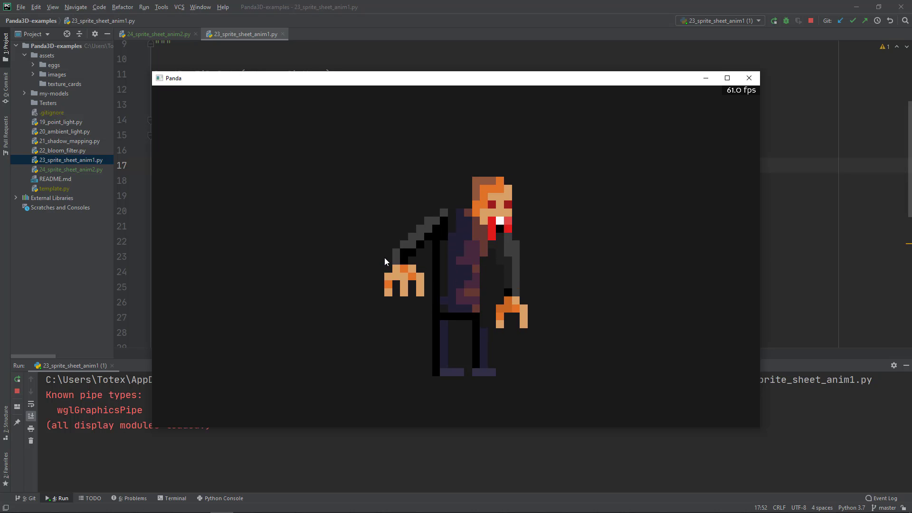
mouse_move(345, 283)
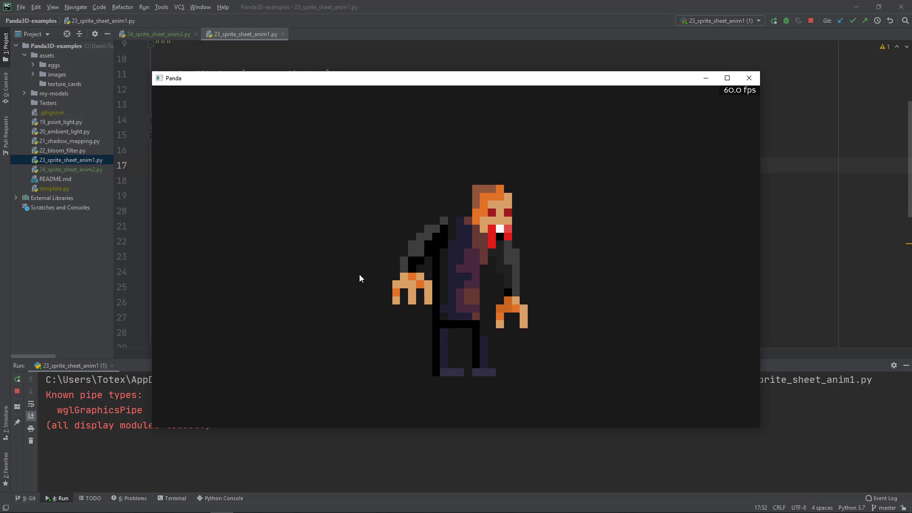
mouse_move(749, 78)
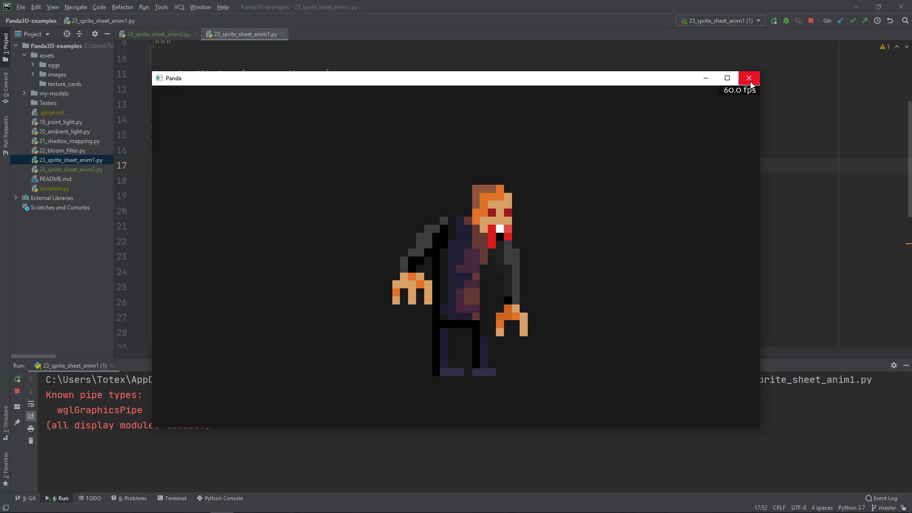
Close the zombie window, run 24_sprite_sheet_anim2, close its empty window and return to the set_background_color line.
click(749, 78)
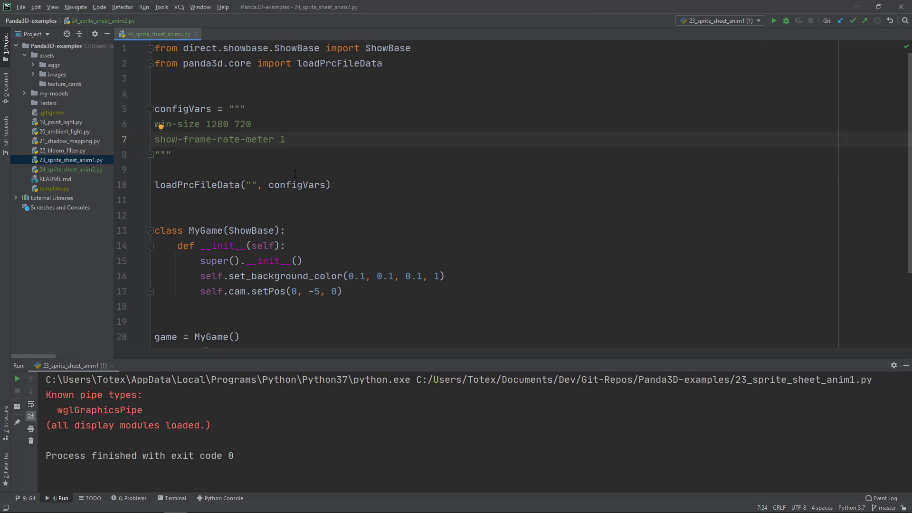
right_click(295, 169)
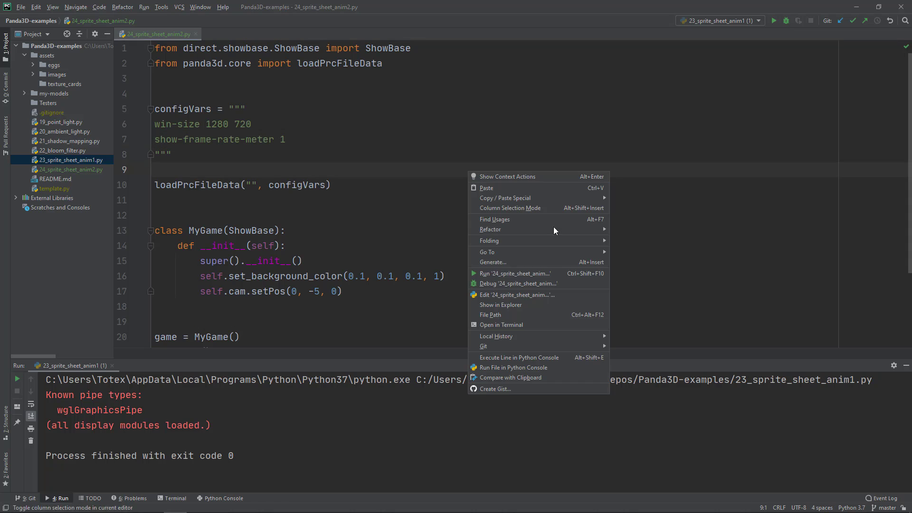
click(514, 274)
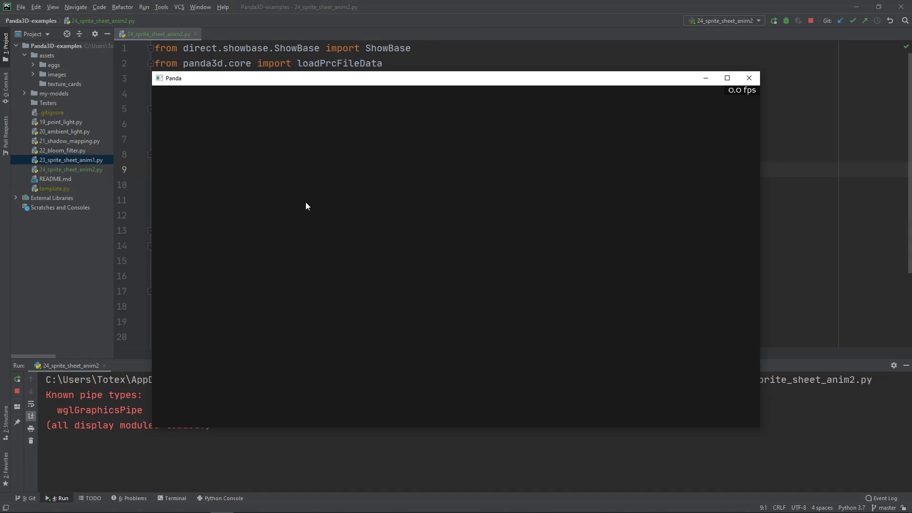
click(749, 78)
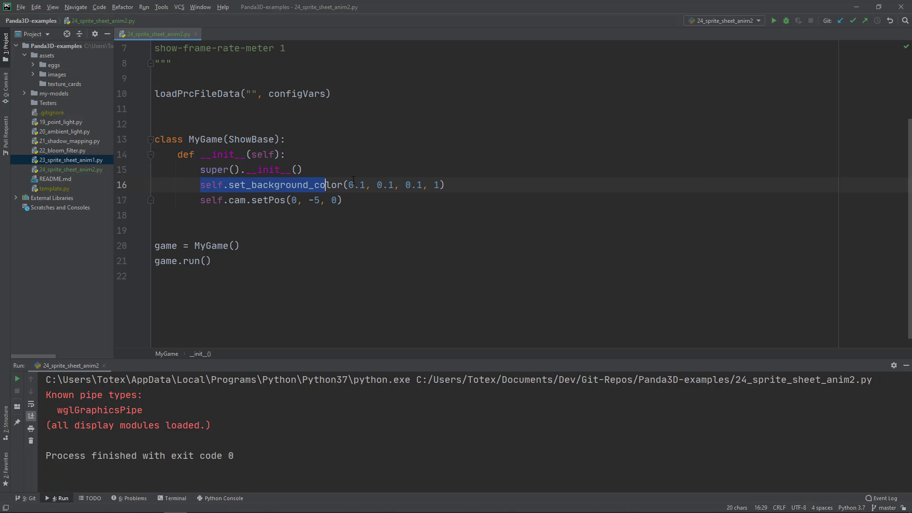
click(201, 200)
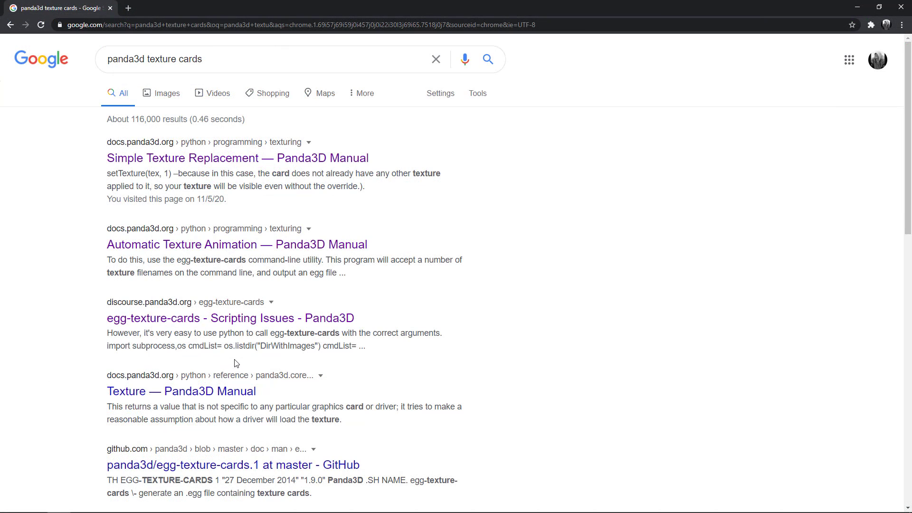
mouse_move(193, 271)
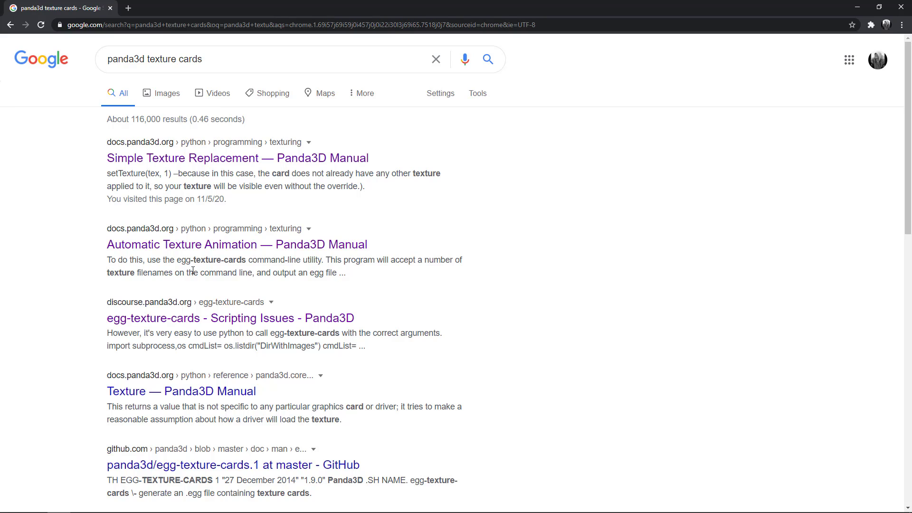
mouse_move(208, 78)
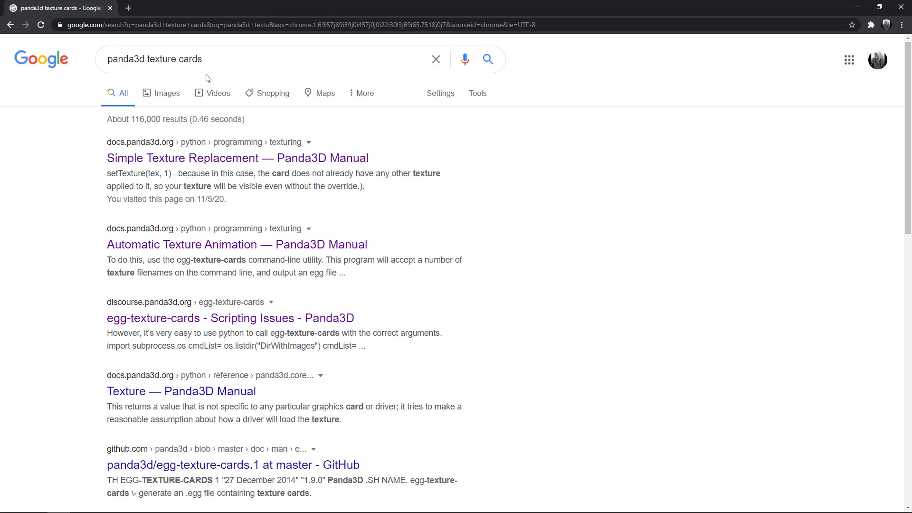
Select the search query and open the Automatic Texture Animation manual result in a new tab.
triple_click(153, 59)
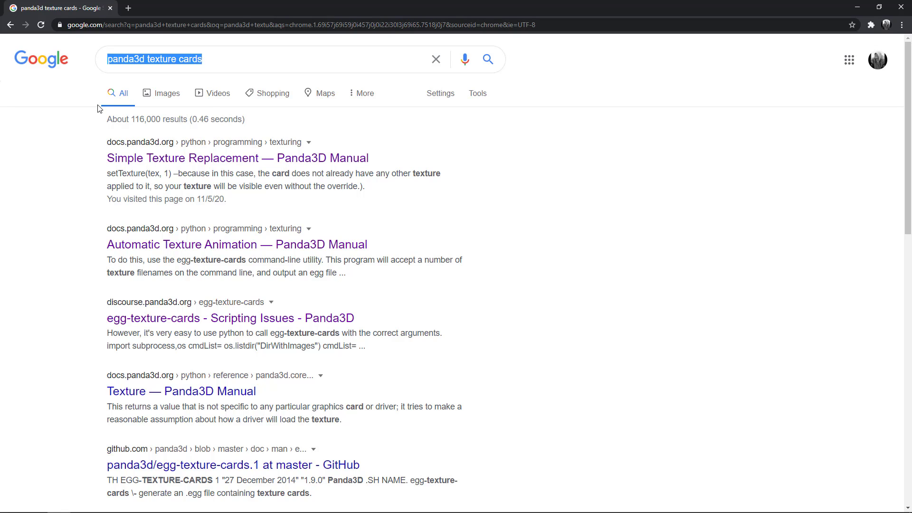
mouse_move(156, 68)
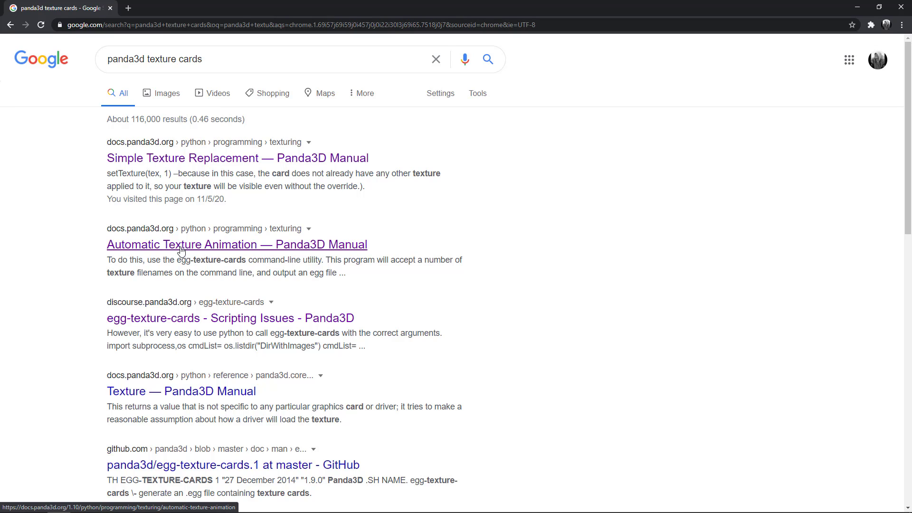
middle_click(236, 244)
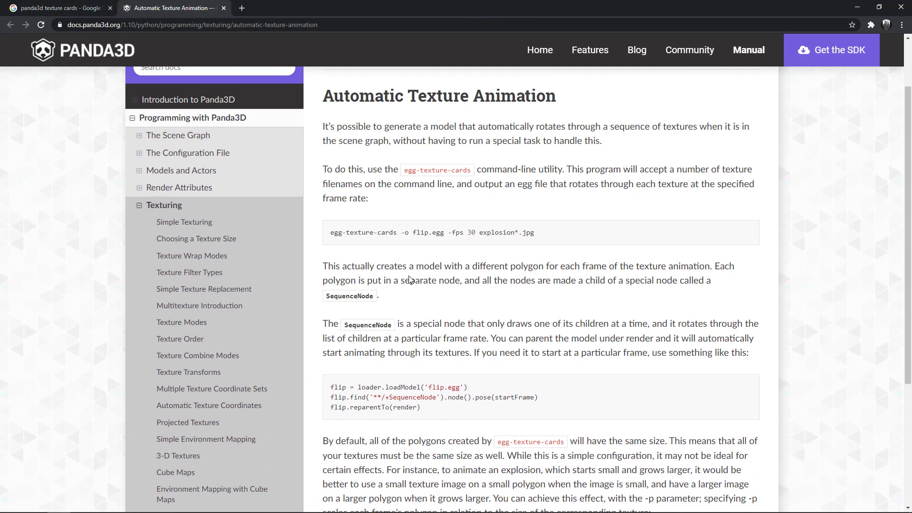
Go through the egg-texture-cards example parts: -o, flip.egg, -fps 30 and the command name.
scroll(up, 3)
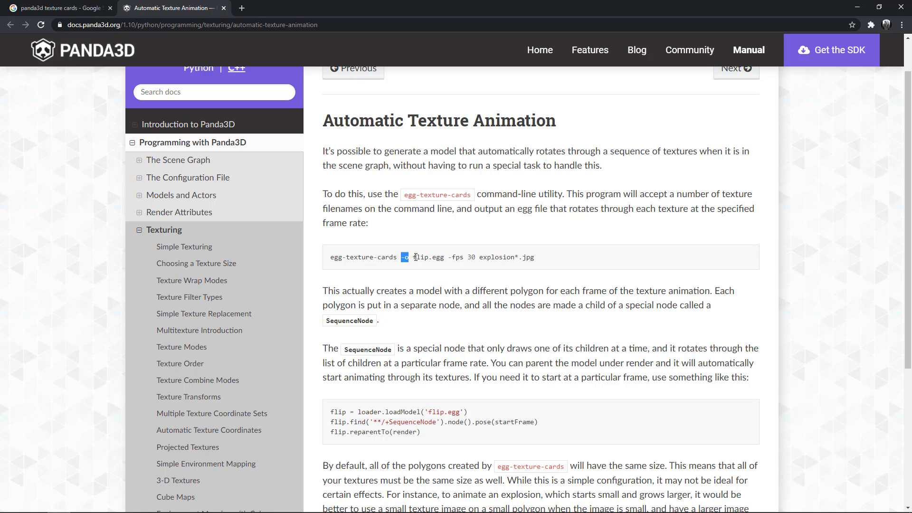
double_click(427, 257)
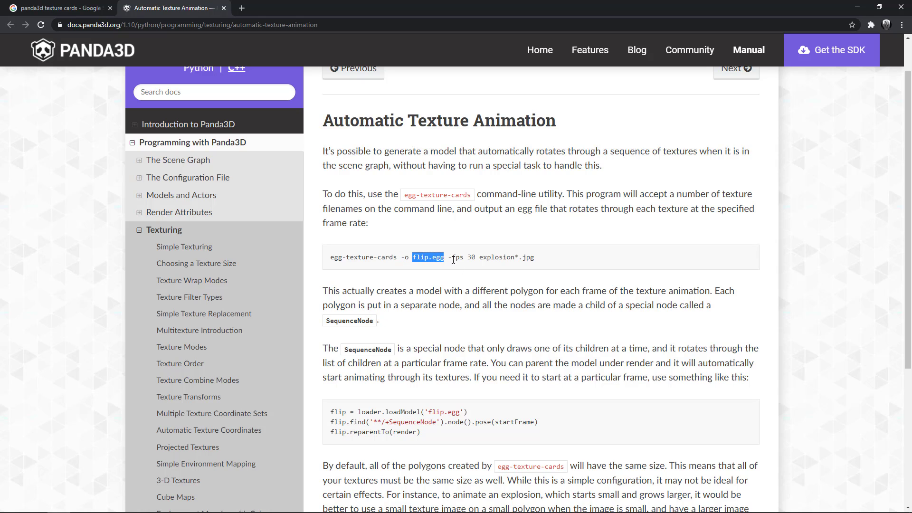
double_click(457, 257)
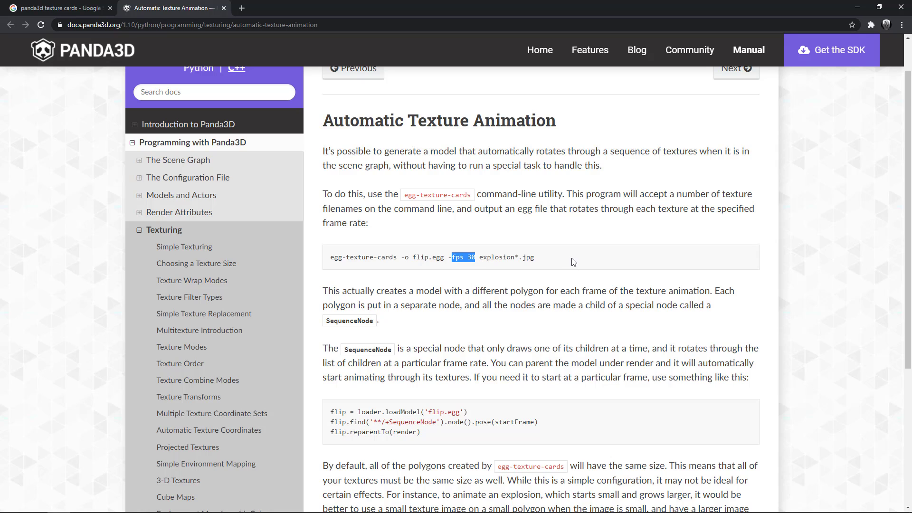
double_click(506, 257)
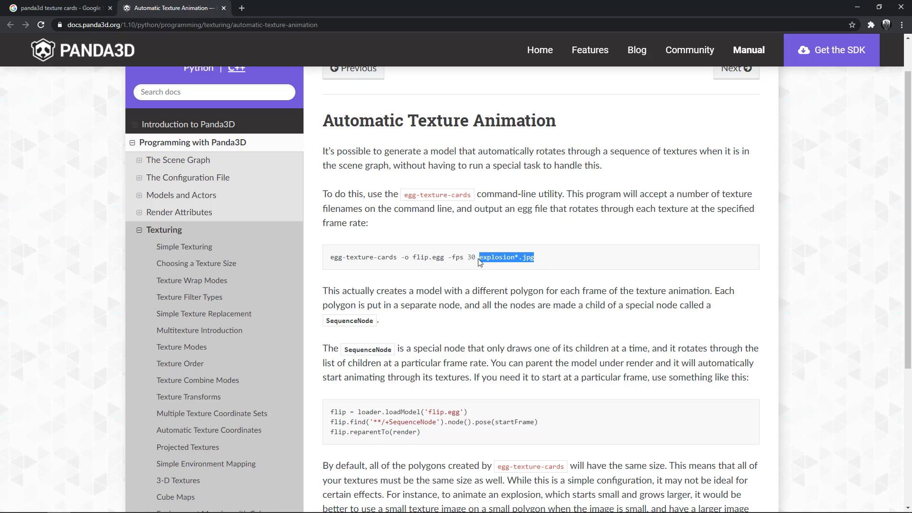
mouse_move(358, 288)
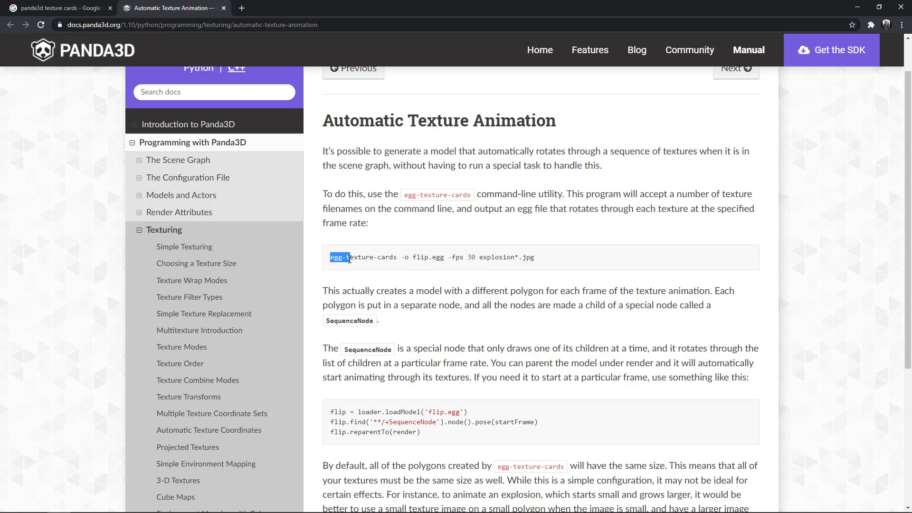
double_click(363, 257)
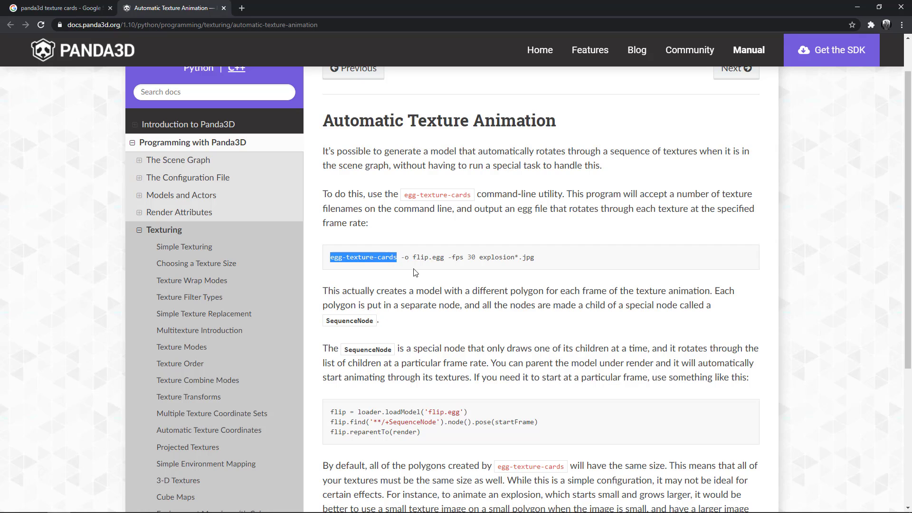
click(564, 269)
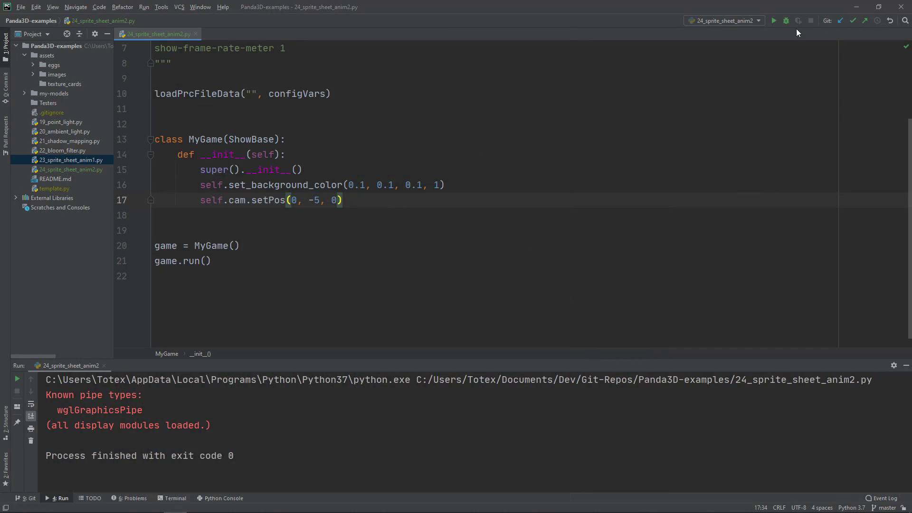
Minimize PyCharm, open the desktop test folder and look over Walk1.png through Walk10.png.
click(856, 7)
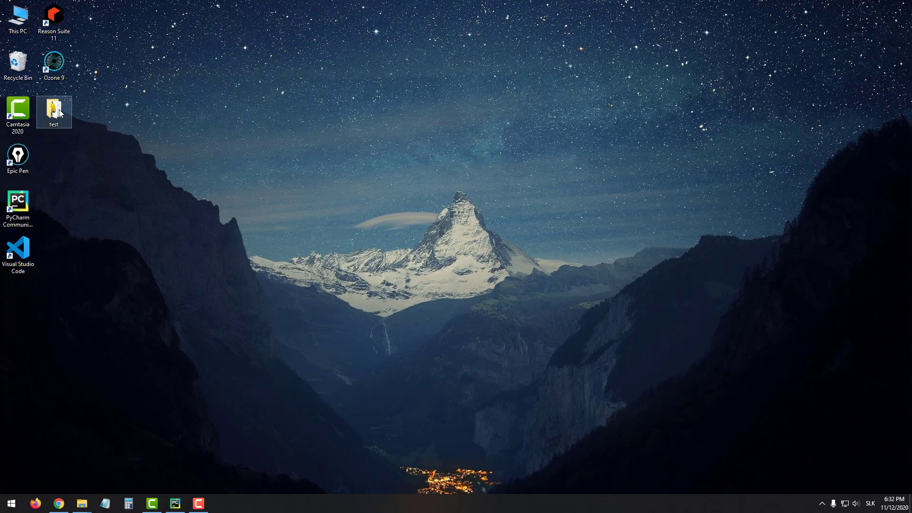
double_click(53, 111)
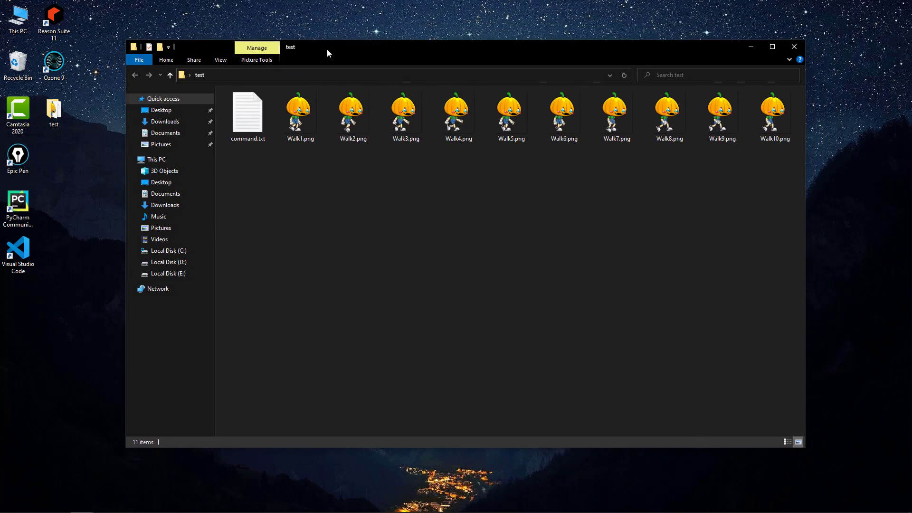
mouse_move(300, 199)
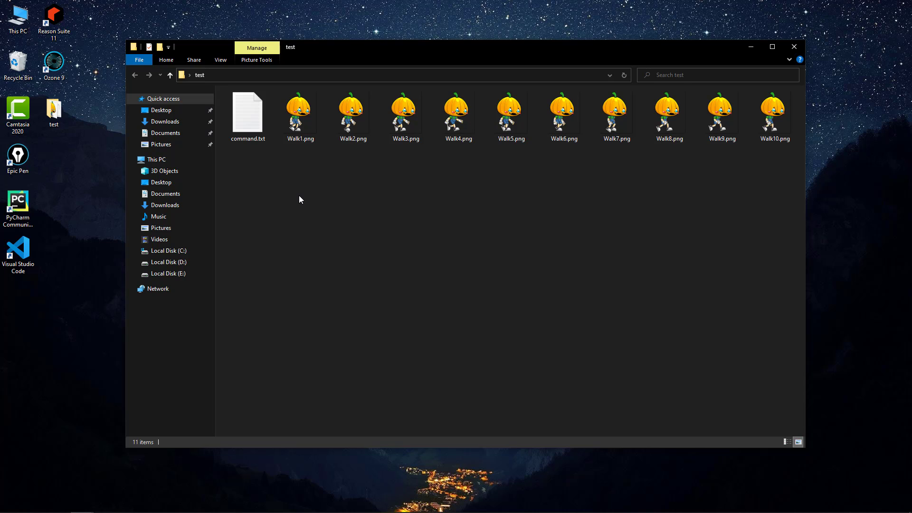
click(300, 111)
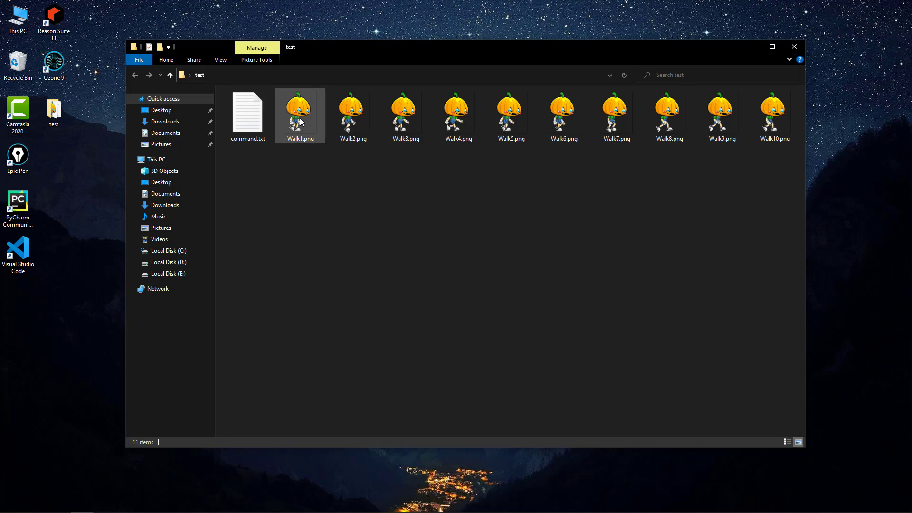
click(300, 113)
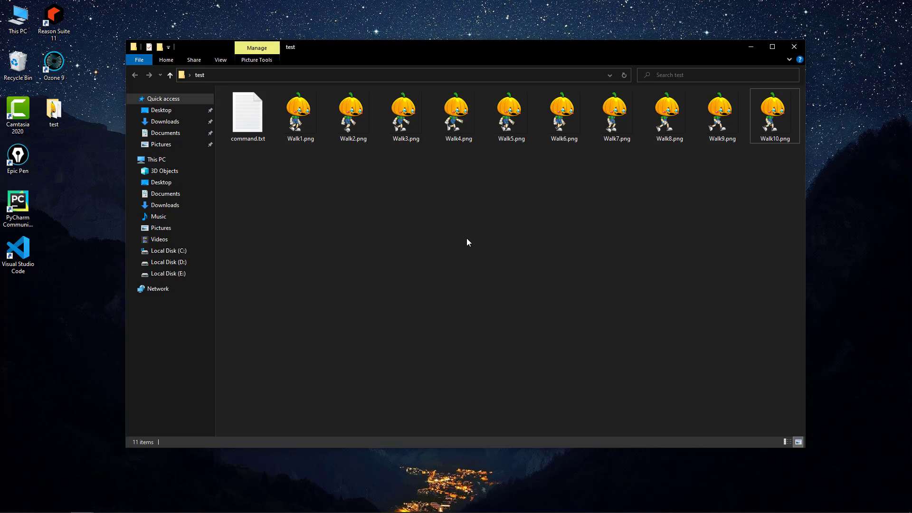
mouse_move(349, 209)
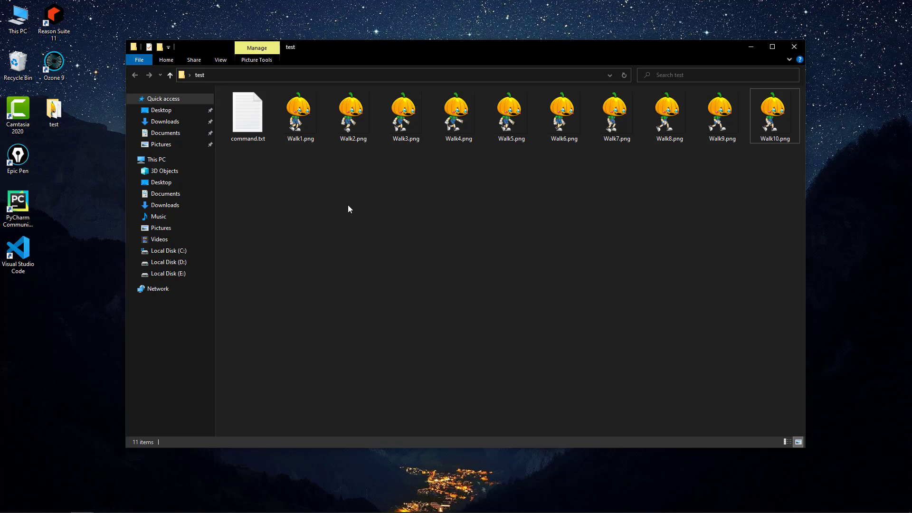
mouse_move(326, 178)
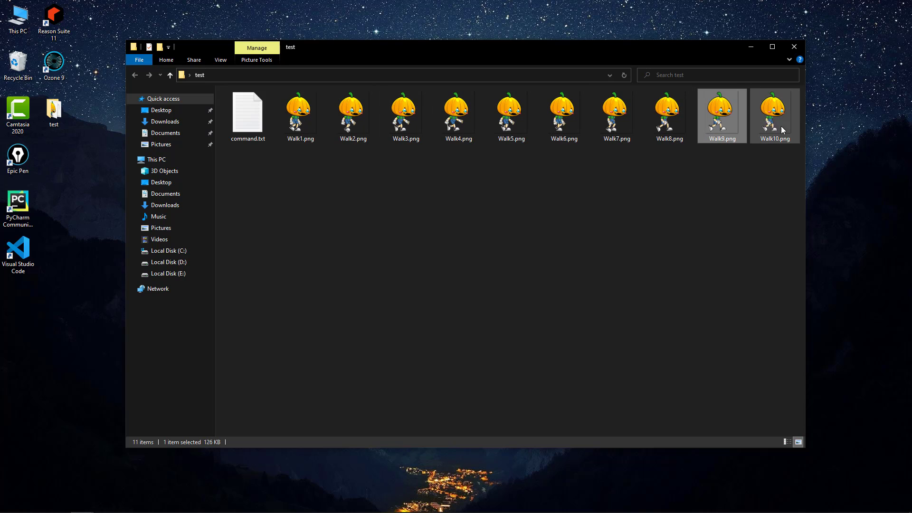
click(775, 110)
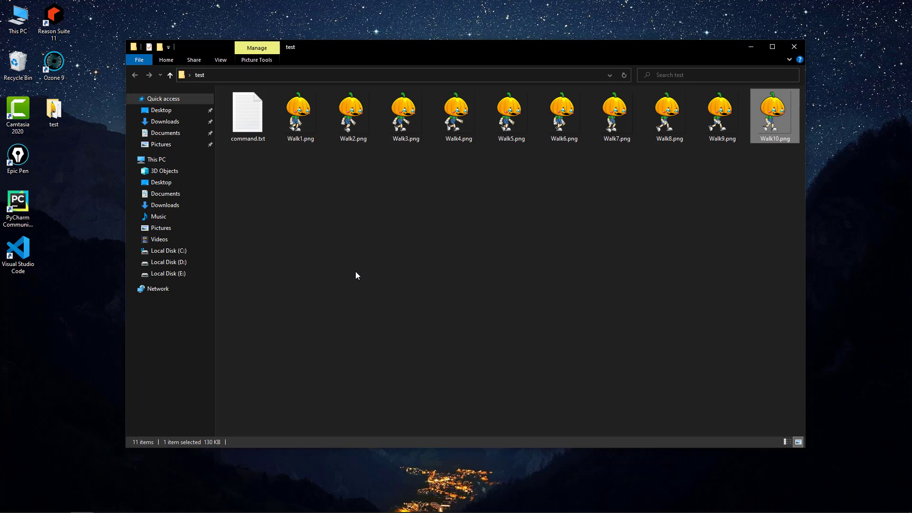
click(334, 214)
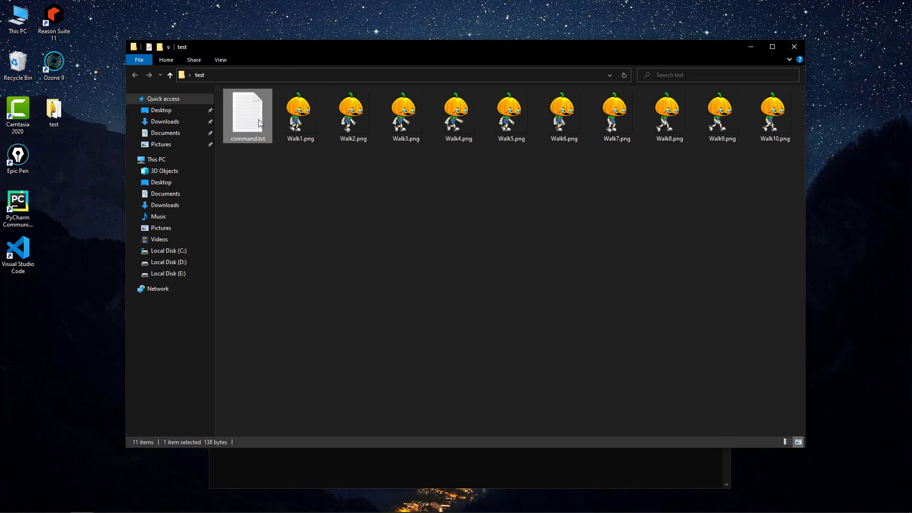
Open command.txt in Notepad and go through the Jack.egg texture-cards command: output flag, frame rate, Walk file names.
double_click(247, 115)
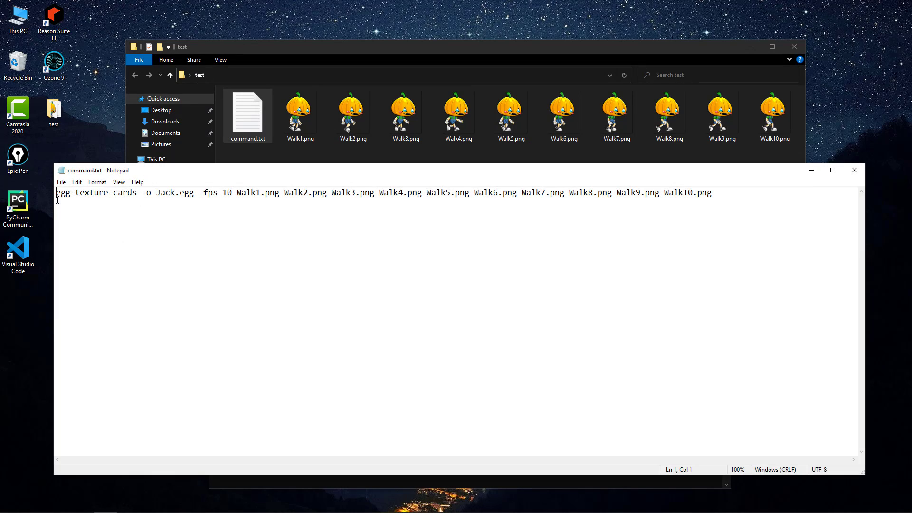
double_click(62, 193)
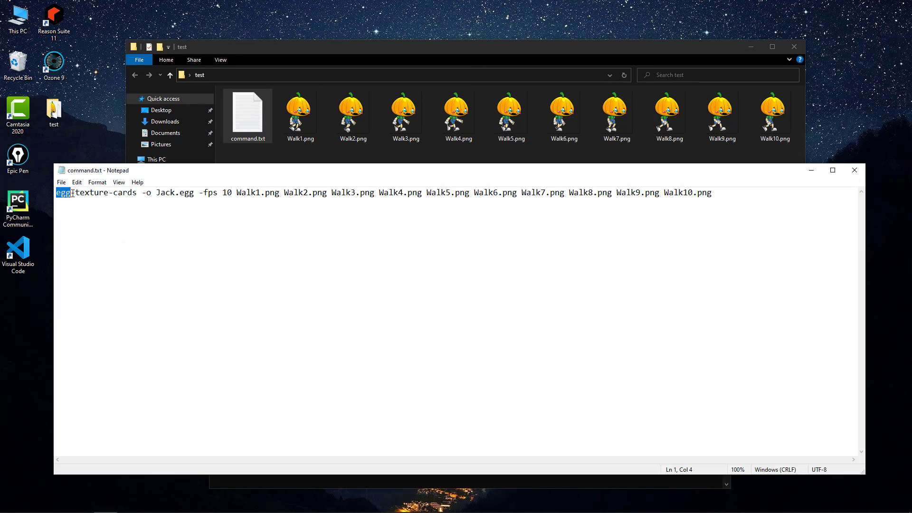
drag(57, 193, 138, 193)
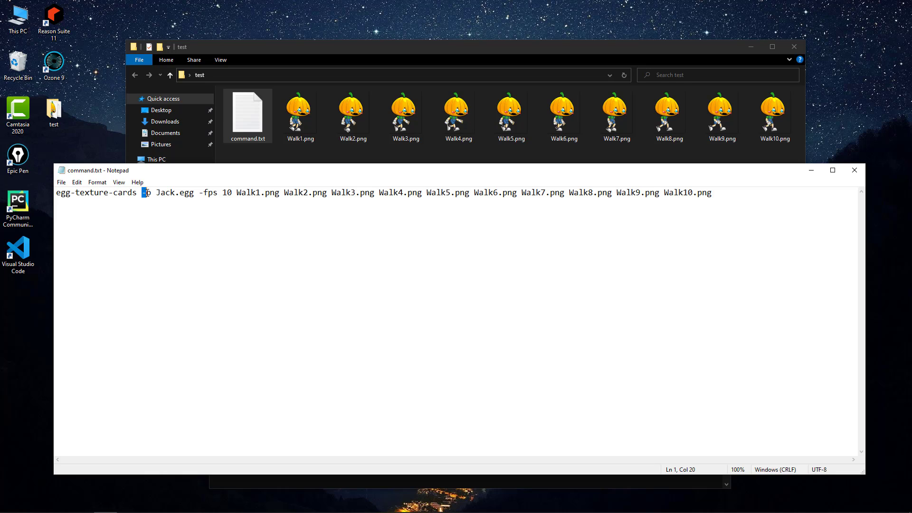
double_click(174, 192)
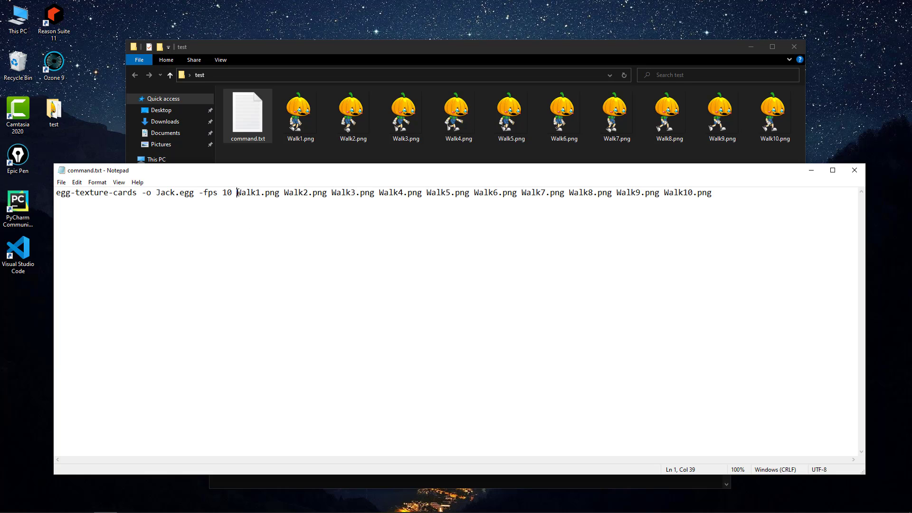
double_click(258, 192)
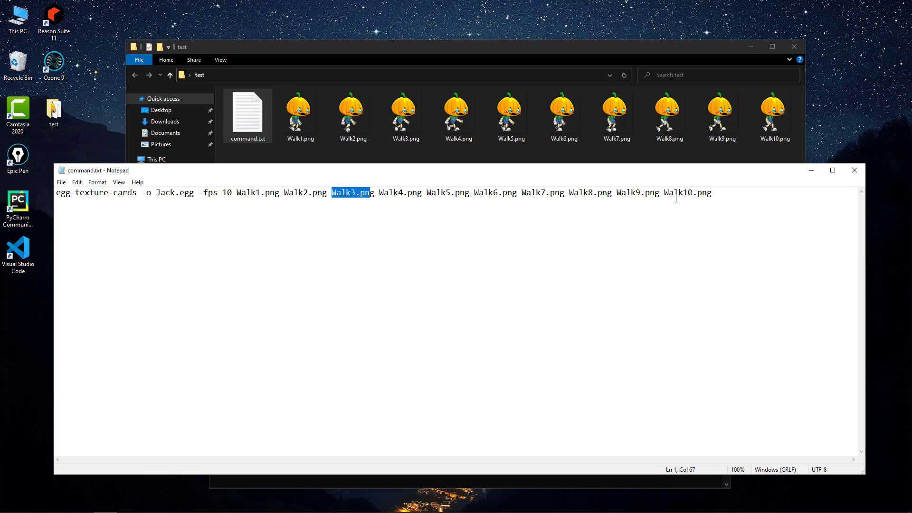
double_click(685, 192)
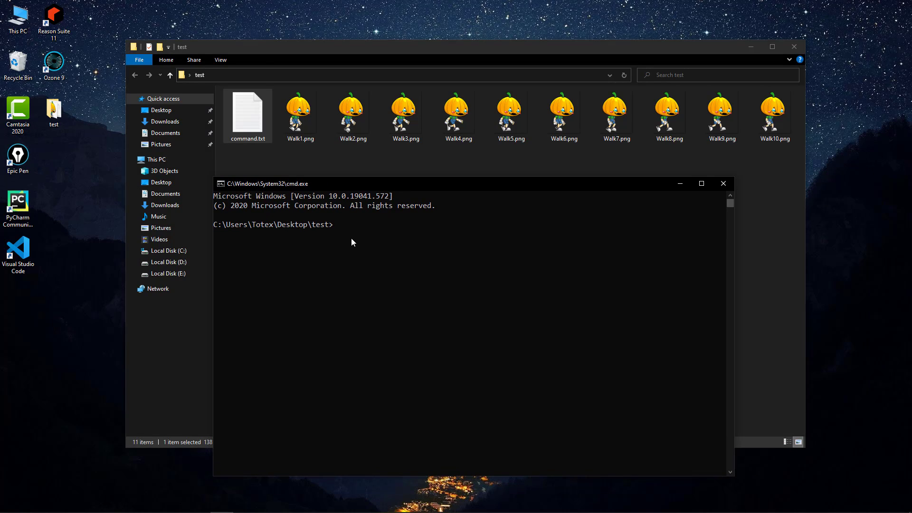
Run egg-texture-cards -o Jack.egg -fps 10 with Walk1–Walk10 in cmd, then close the command window.
text(egg-texture-cards -o Jack.egg -fps 10 Walk1.png Walk2.png Walk3.png Walk4.png Walk5.png Walk6.png Walk7.png Walk8.png Walk9.png Walk10.png)
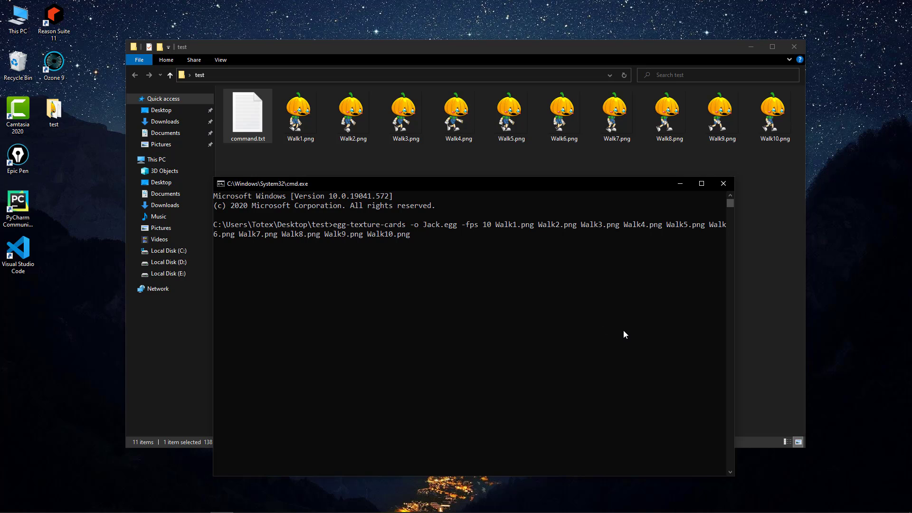
key(Return)
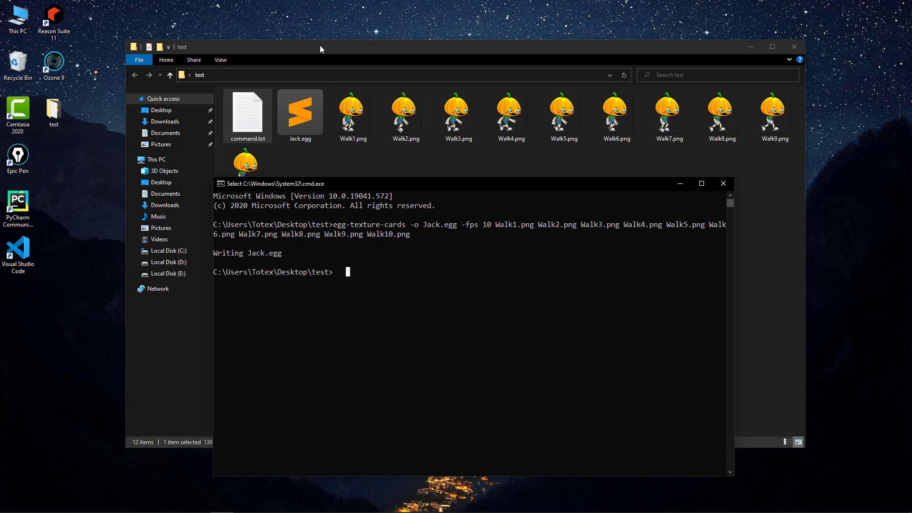
click(723, 183)
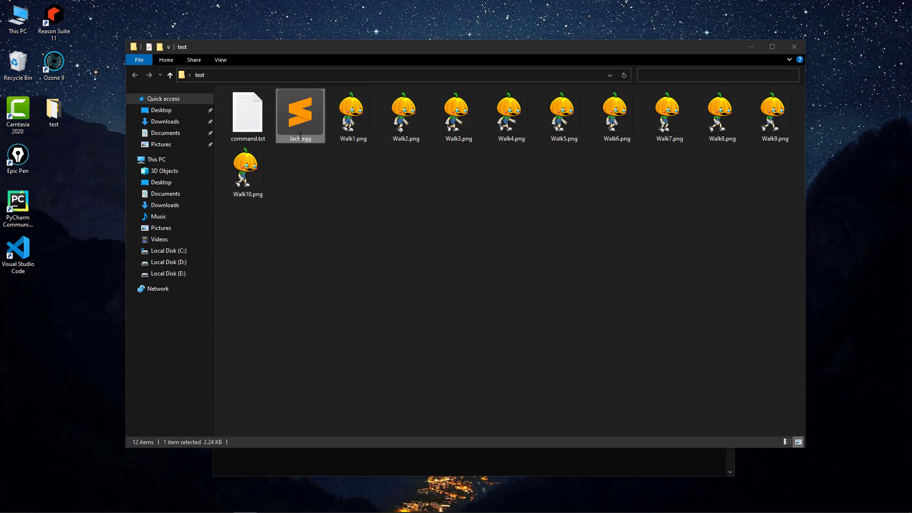
Open Jack.egg in Sublime Text and inspect the comment command, Walk6 texture entry, fps line and vertex pool.
double_click(300, 112)
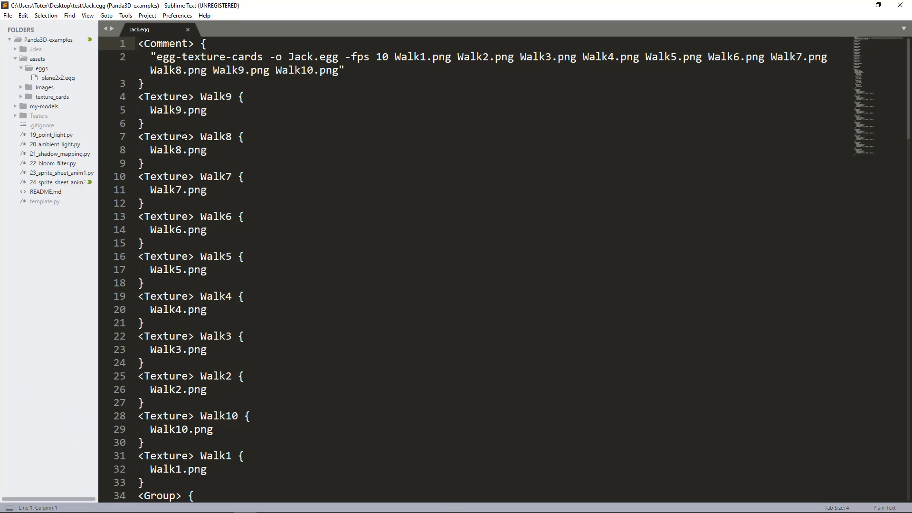
drag(342, 70, 163, 70)
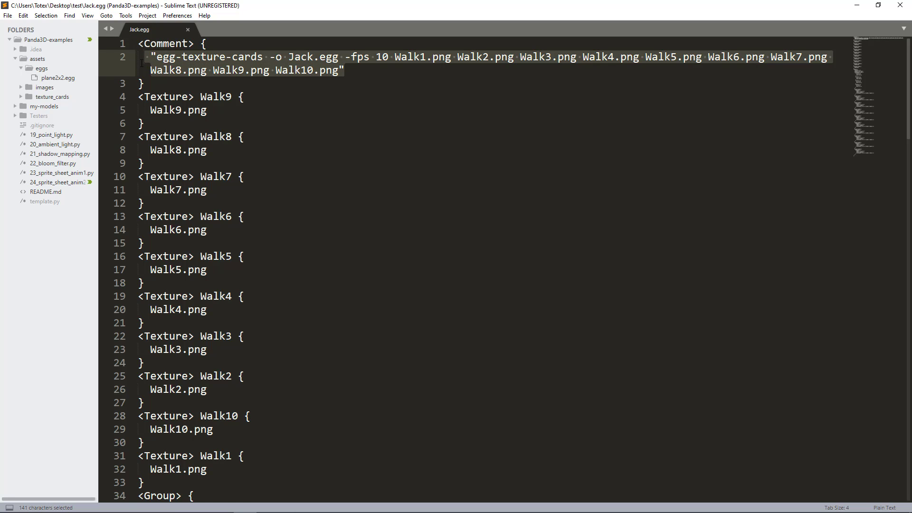
click(156, 123)
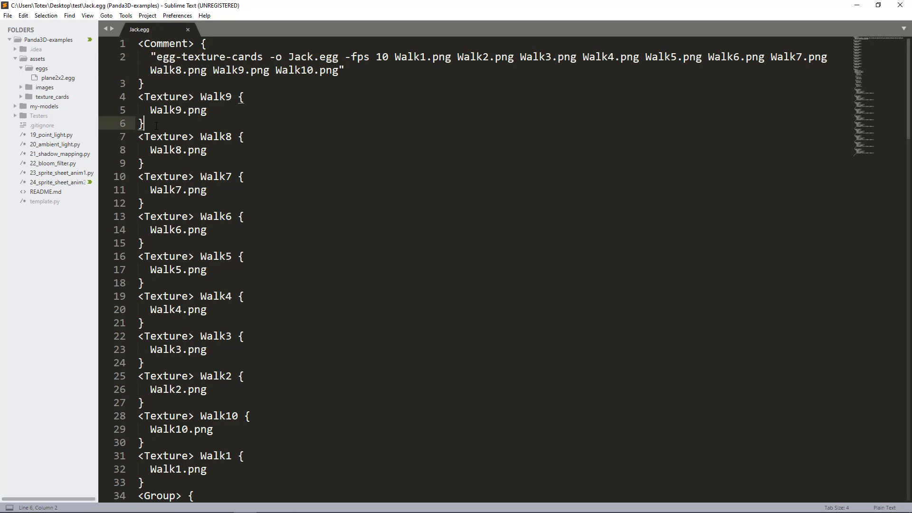
drag(138, 97, 144, 123)
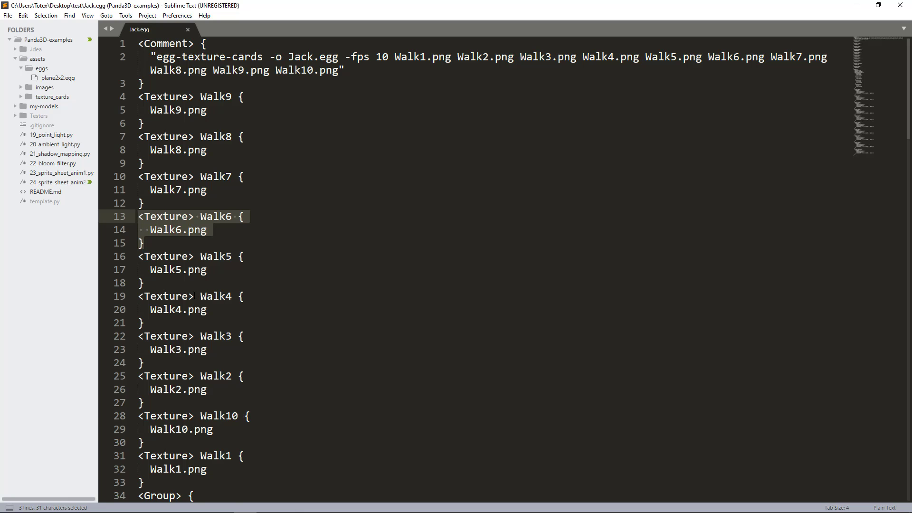
scroll(down, 3)
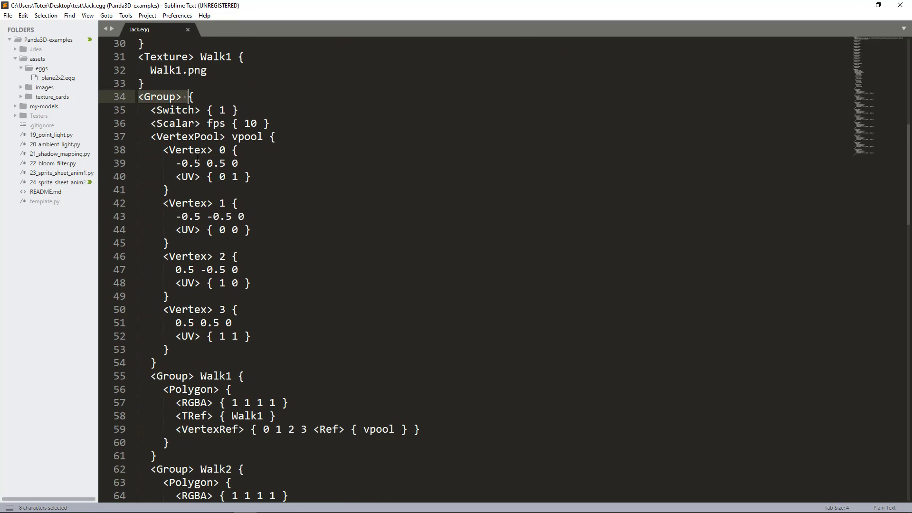
double_click(174, 122)
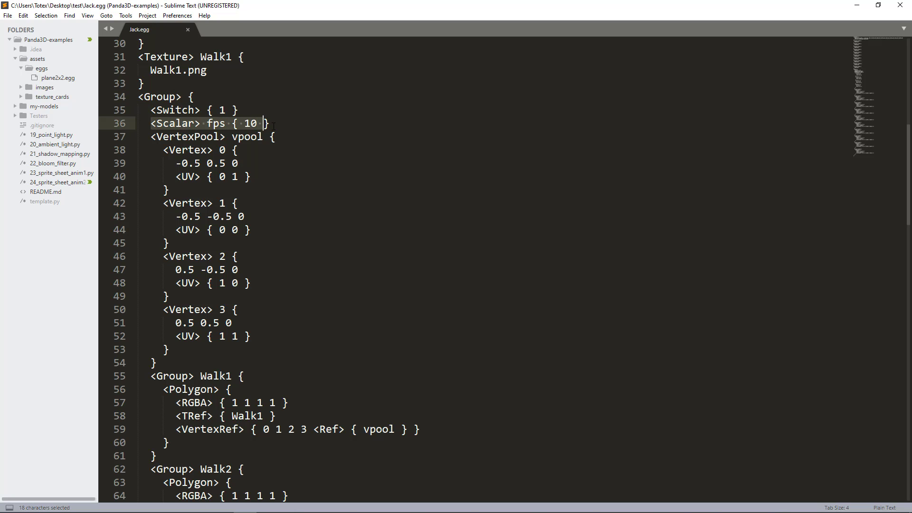
click(251, 137)
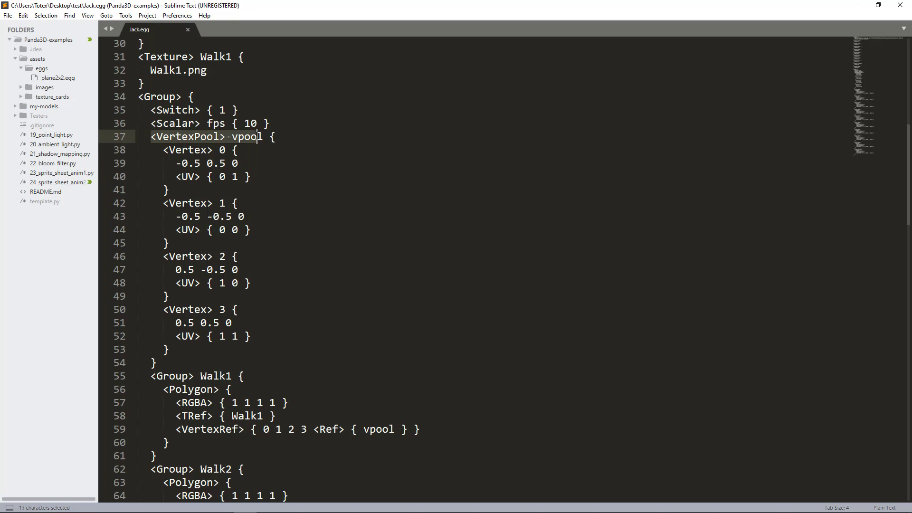
Scroll through the Walk polygon groups and back up to the vertex pool.
scroll(down, 3)
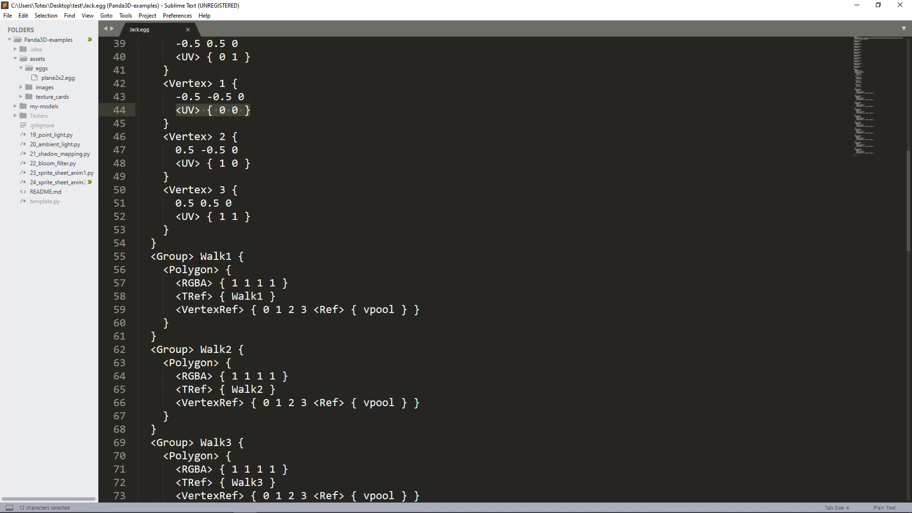
scroll(down, 3)
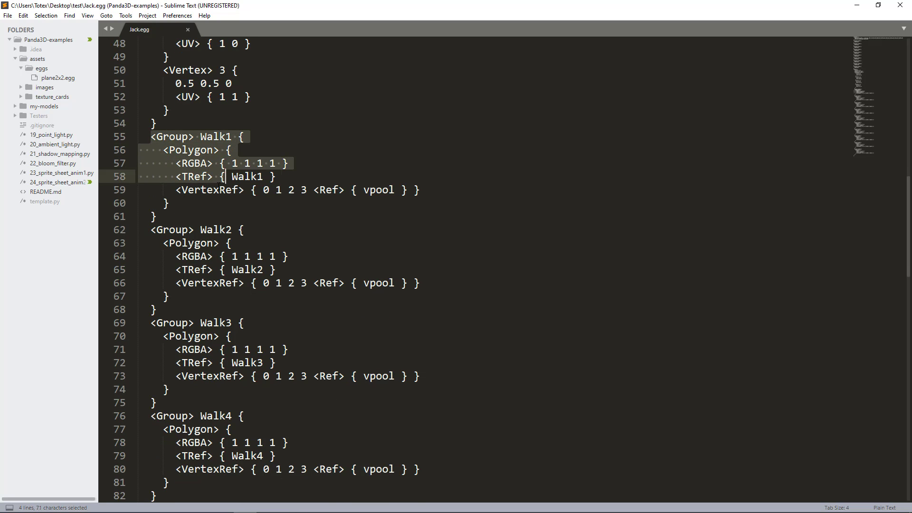
scroll(down, 3)
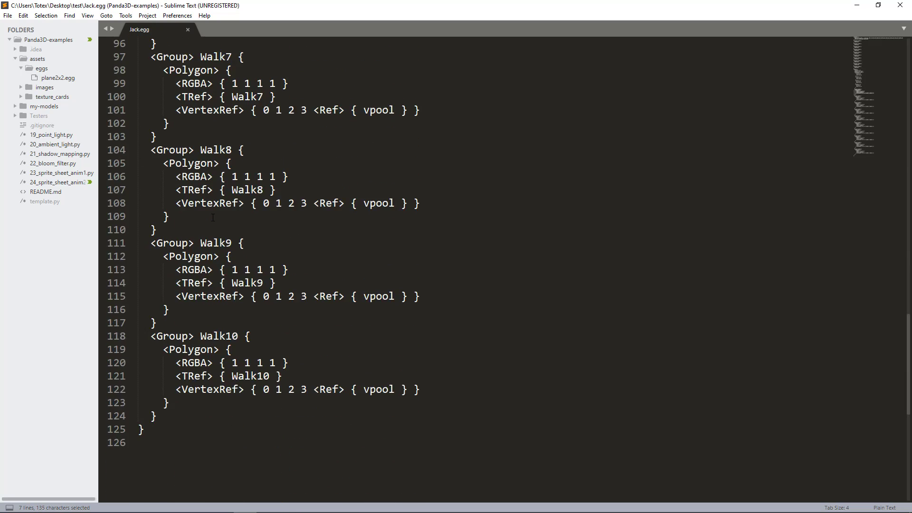
scroll(up, 3)
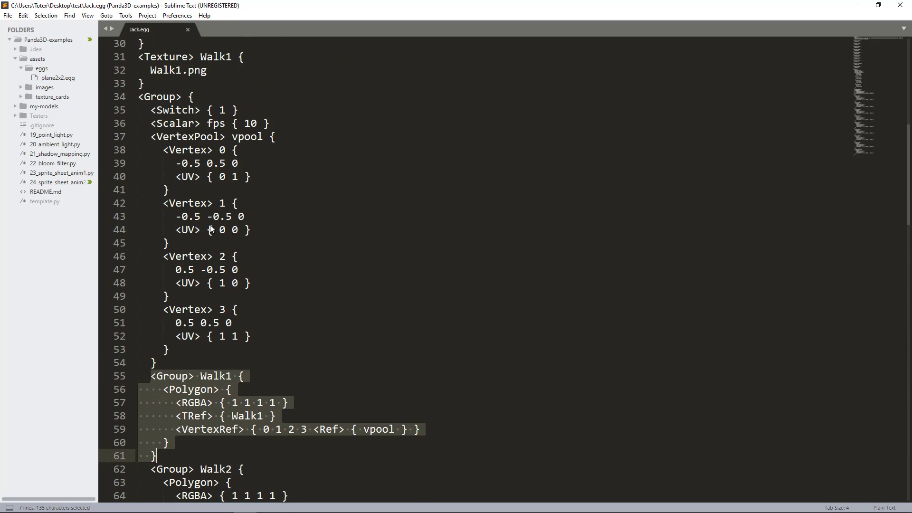
scroll(up, 3)
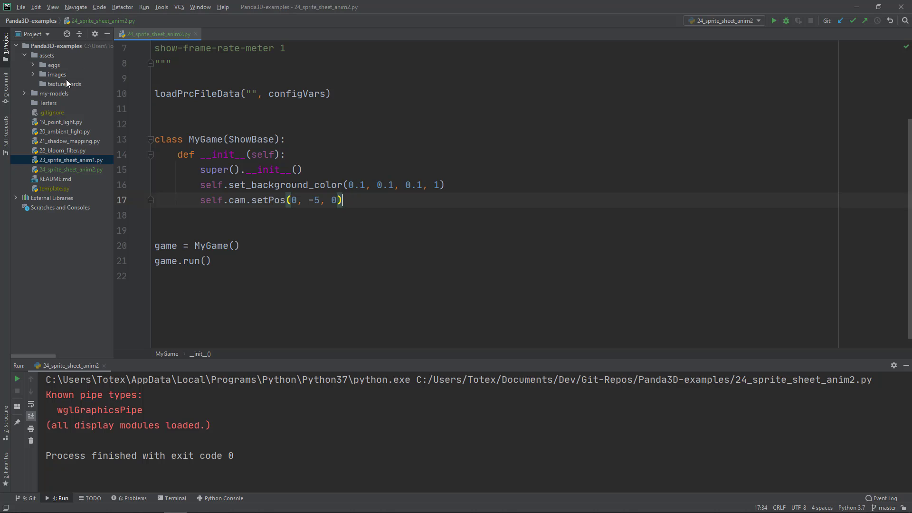
Paste Jack.egg and the Walk images into assets/texture_cards and add them to Git.
click(46, 55)
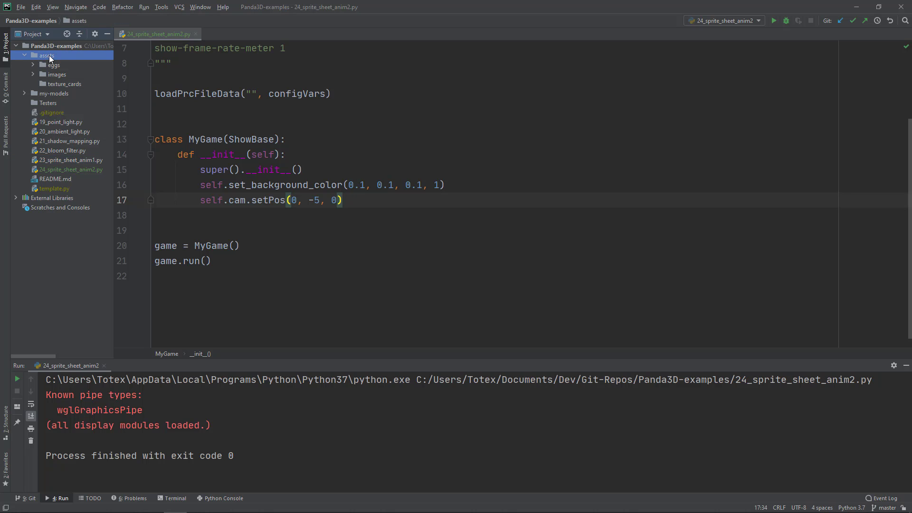
click(64, 83)
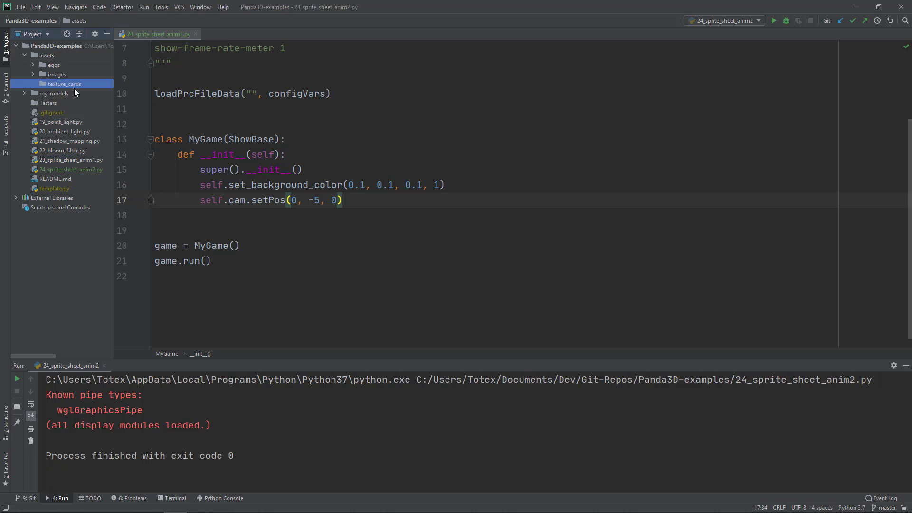
click(64, 83)
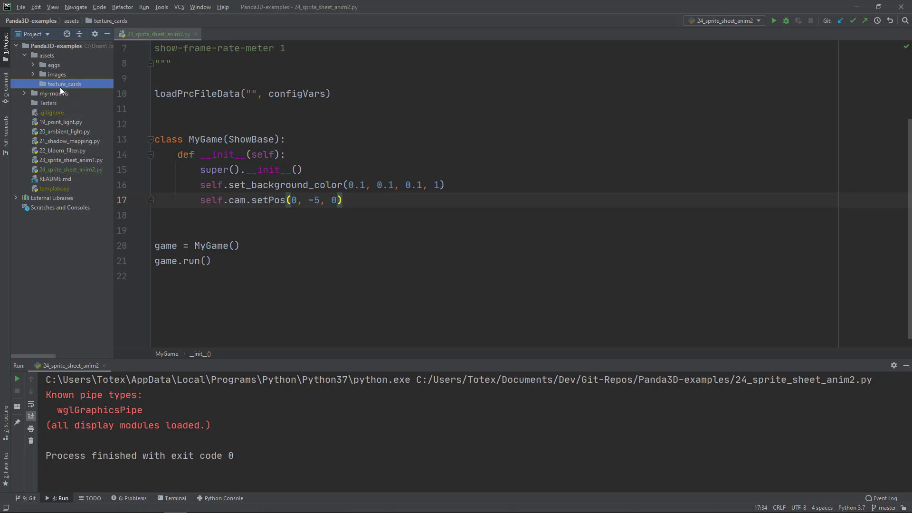
right_click(64, 84)
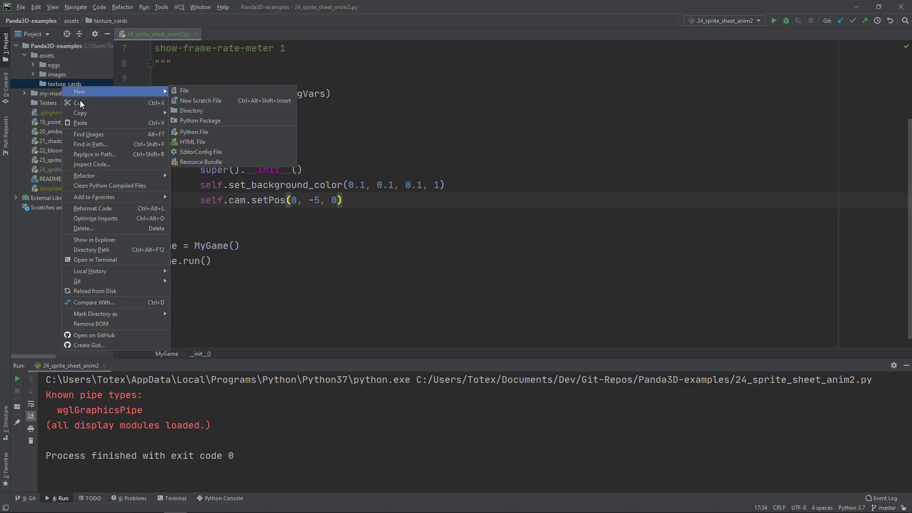
click(80, 113)
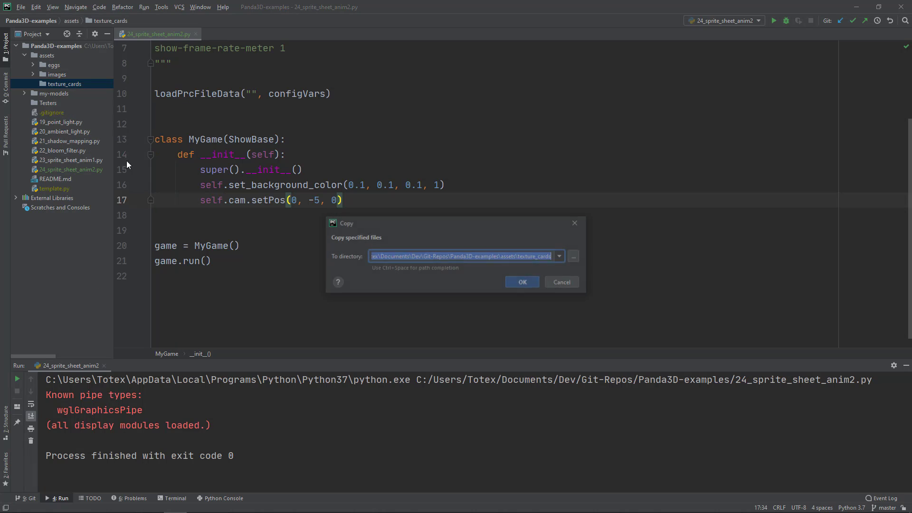
click(521, 282)
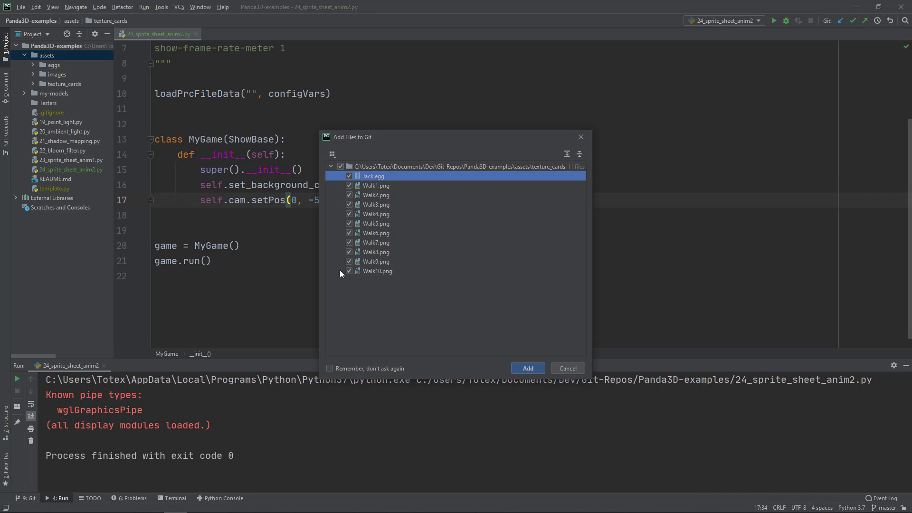
click(527, 368)
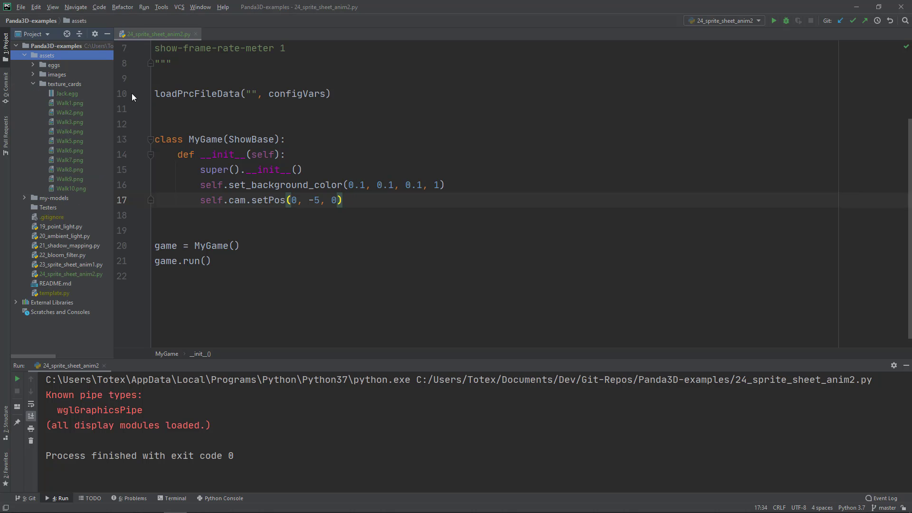
Check the pasted Walk images, collapse texture_cards and place the cursor in the init method.
click(67, 93)
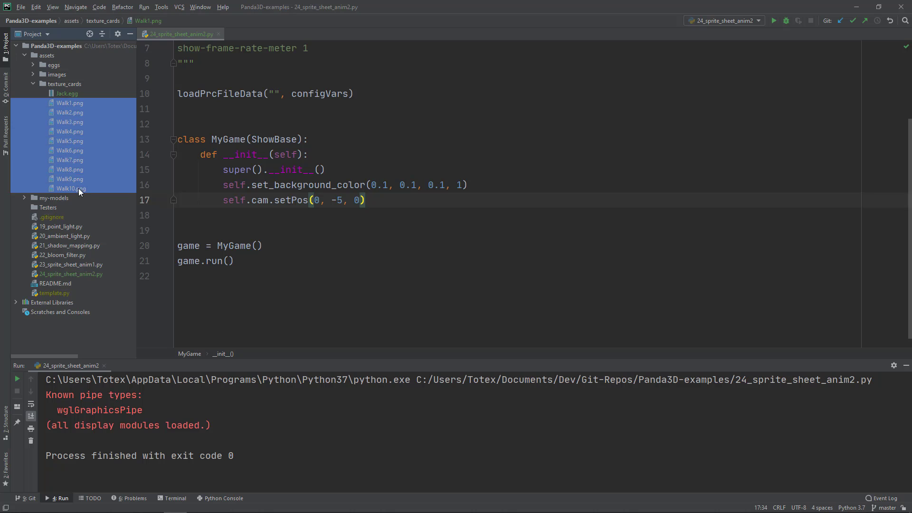
mouse_move(79, 122)
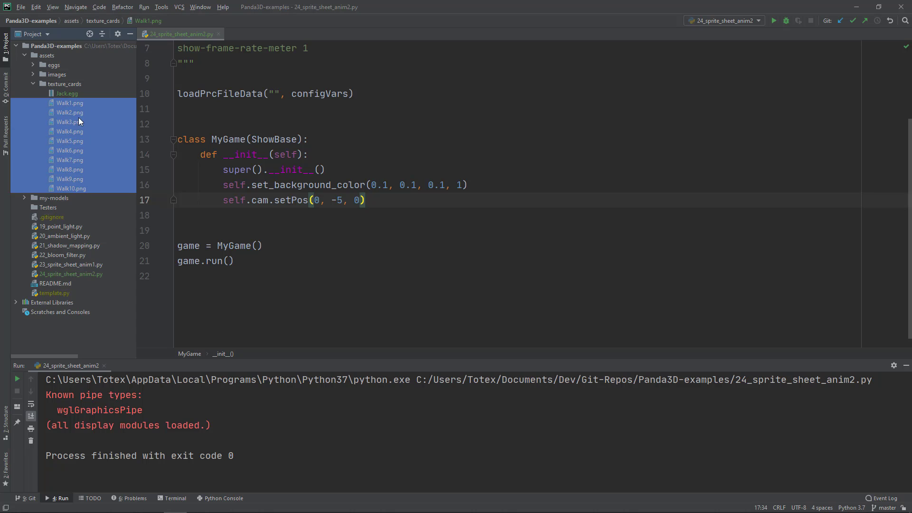
click(70, 103)
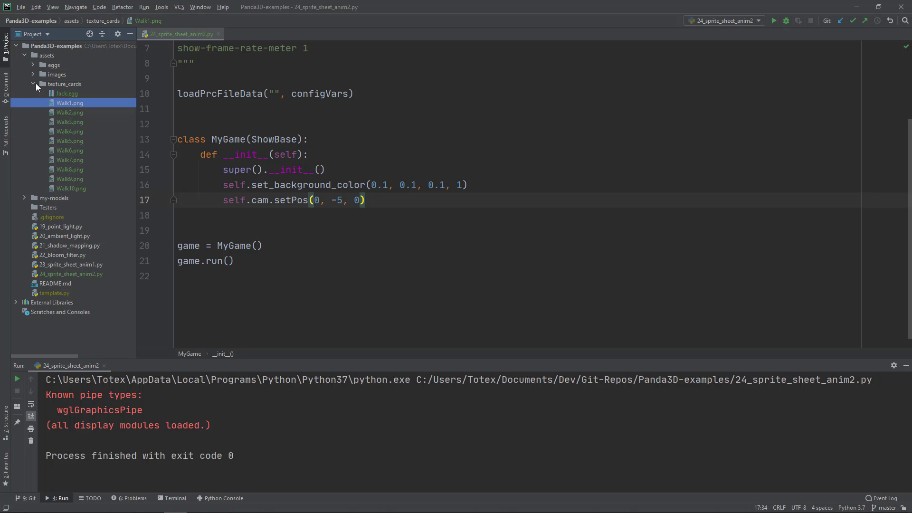
click(33, 84)
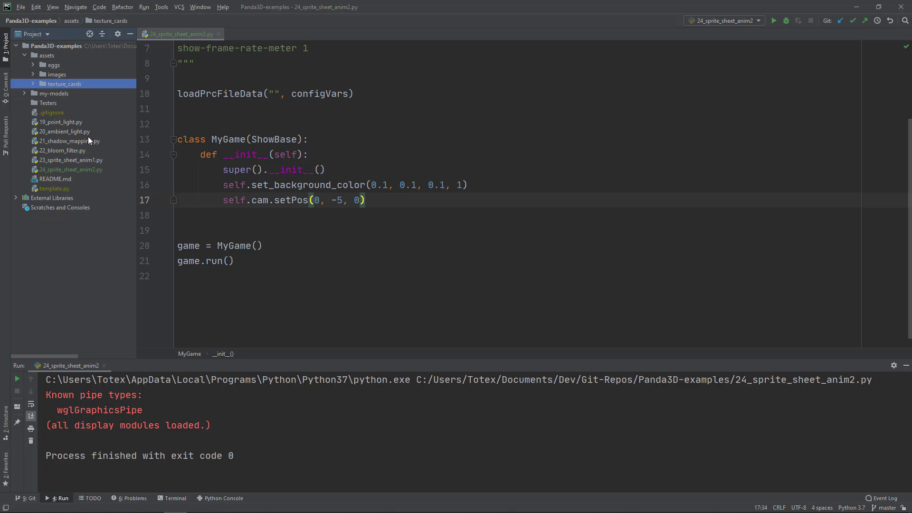
click(367, 200)
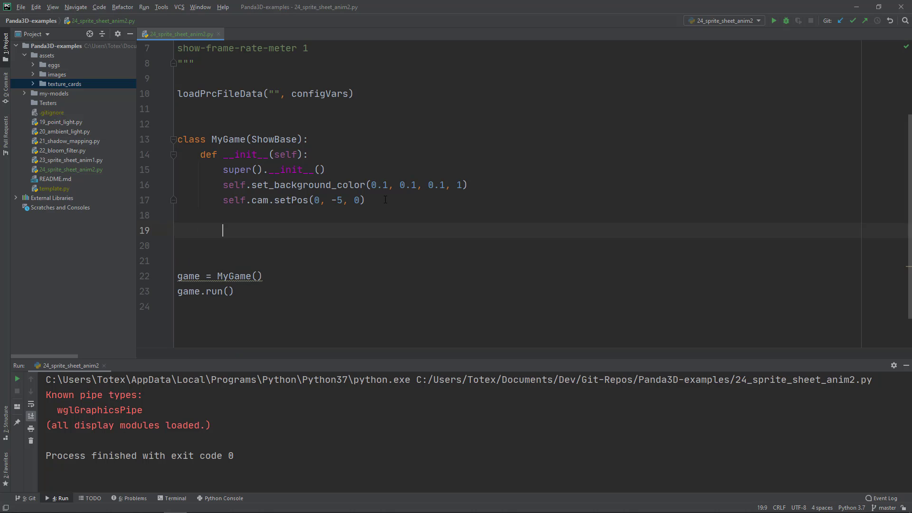
Load the Jack model from assets/texture_cards/Jack into self.jack and reparent it to render.
text(self.jack =)
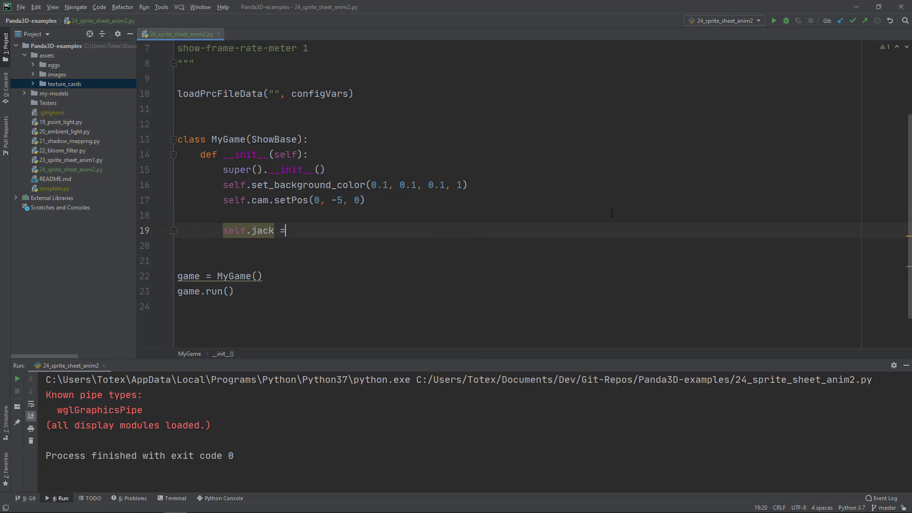
text(self.loader.loadModel())
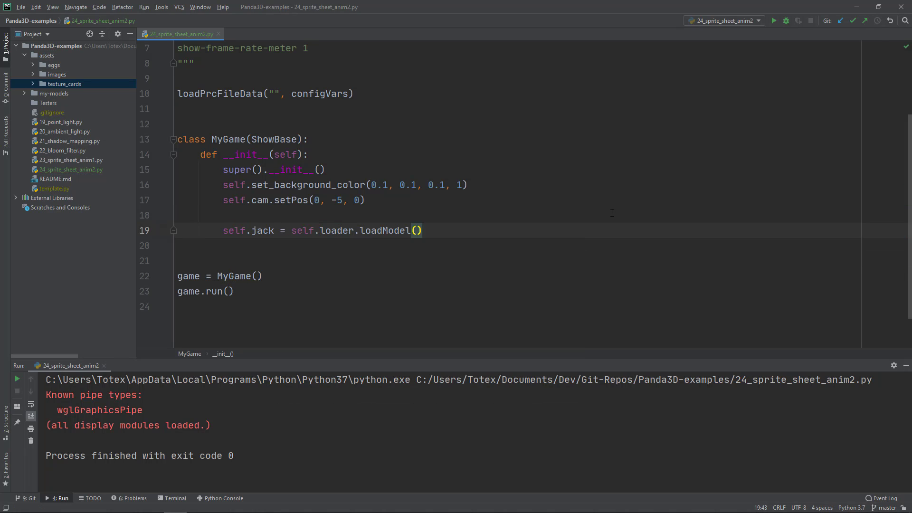
text(assets/text")
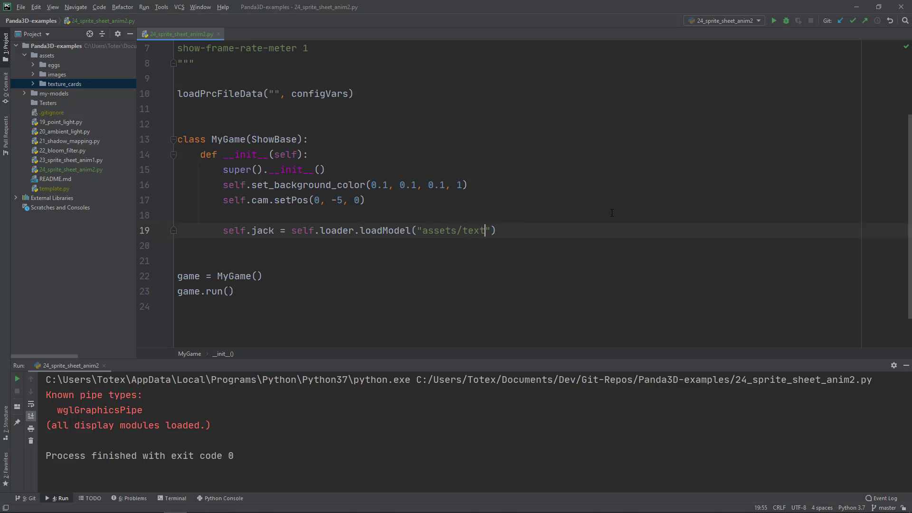
text(ure_cards/Jack)
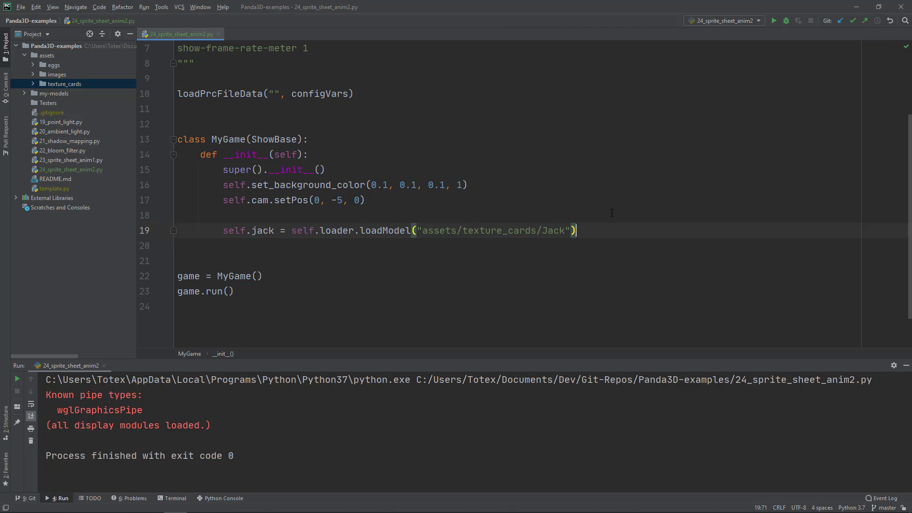
text(self.jack.reparentTo(self.render)
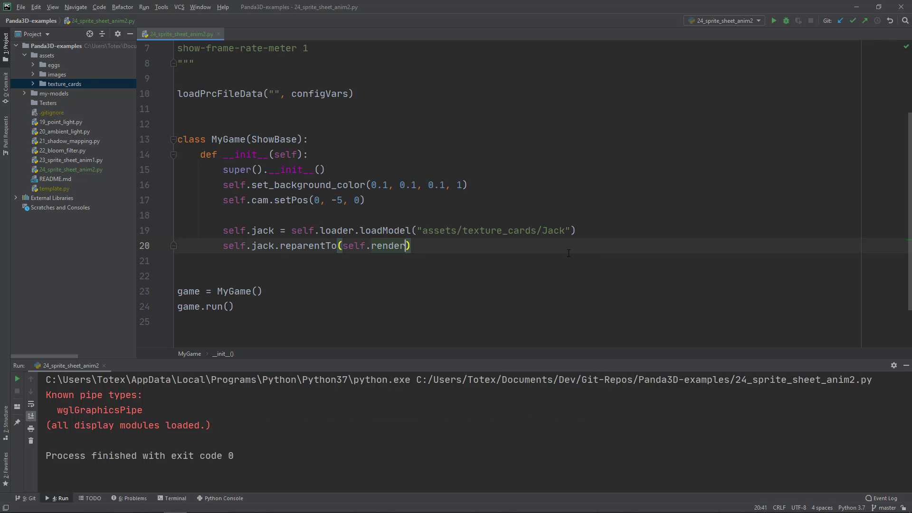
mouse_move(254, 254)
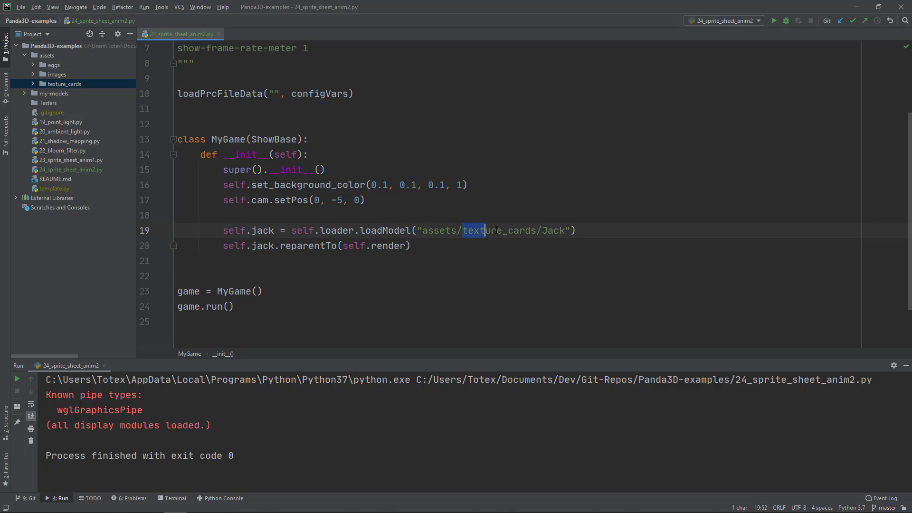
Check the Jack model name against Jack.egg in texture_cards, then collapse the folder.
double_click(552, 231)
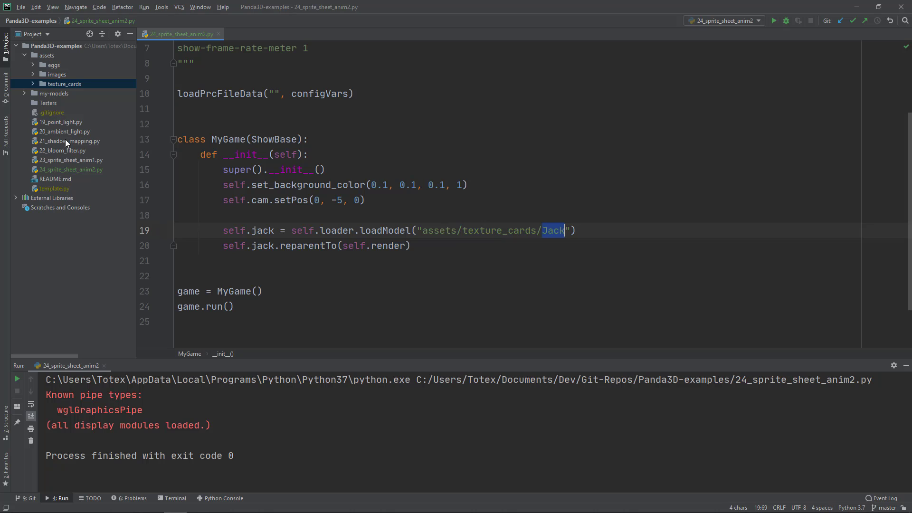
click(33, 83)
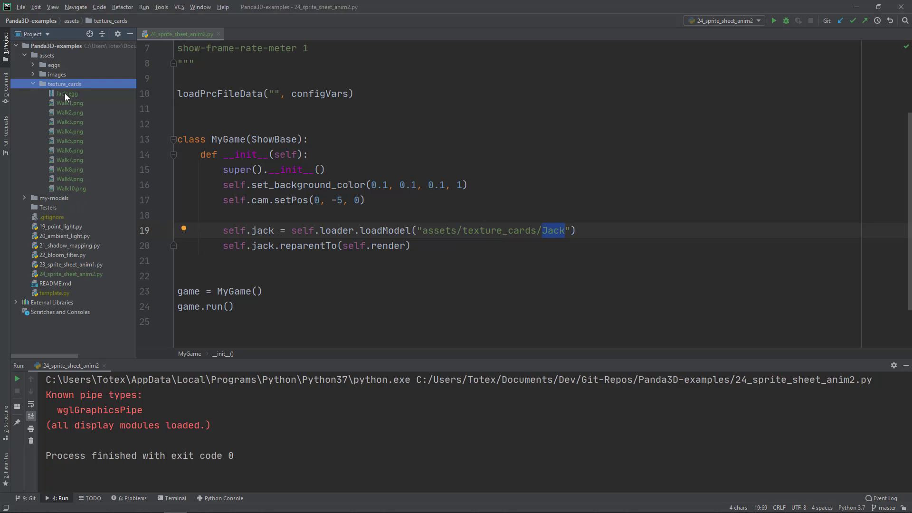
click(66, 93)
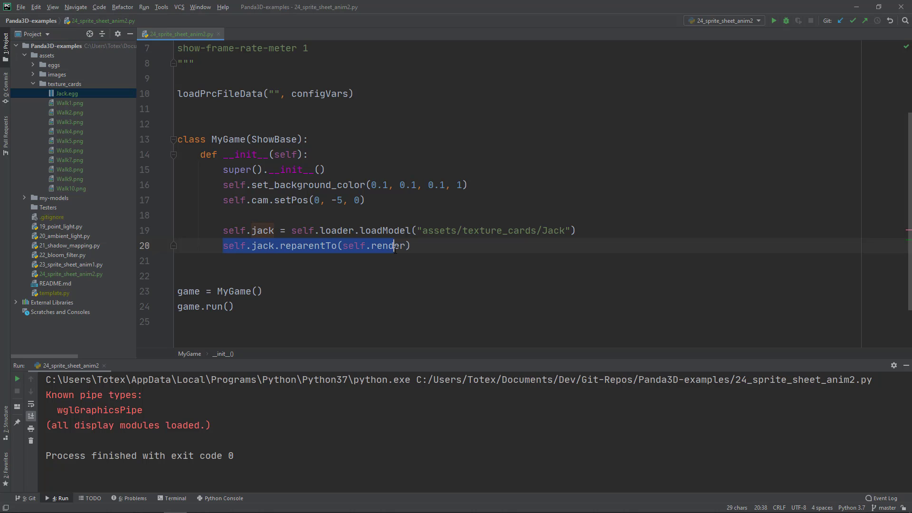
click(254, 245)
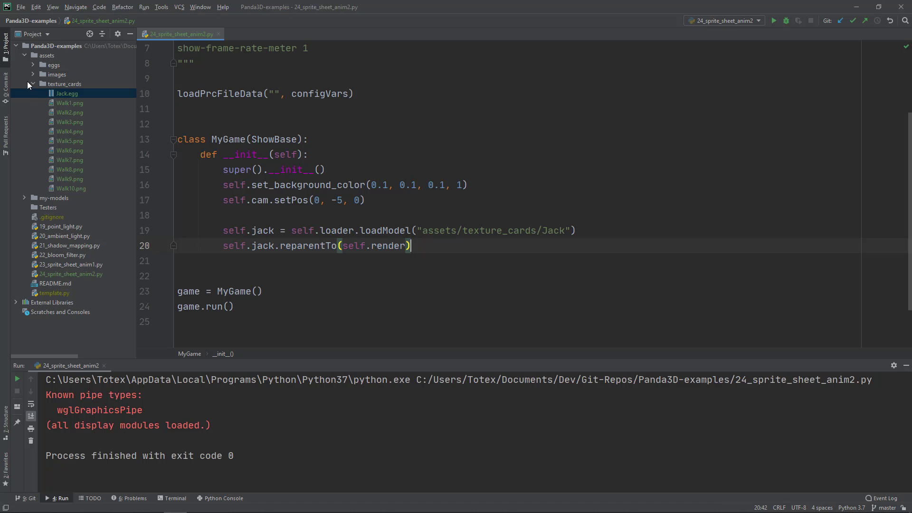
click(33, 84)
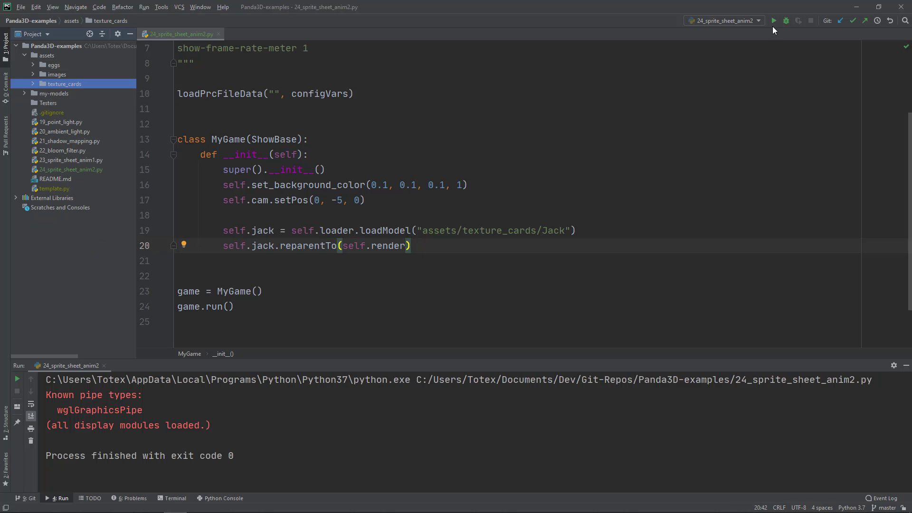
Run the script to see the walking Jack sprite, then bring up Jack.egg in Sublime Text.
click(774, 20)
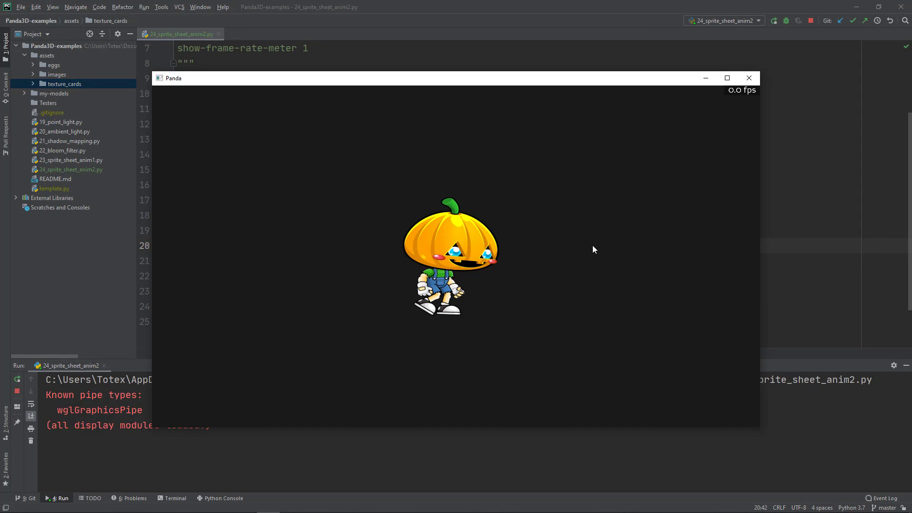
mouse_move(391, 341)
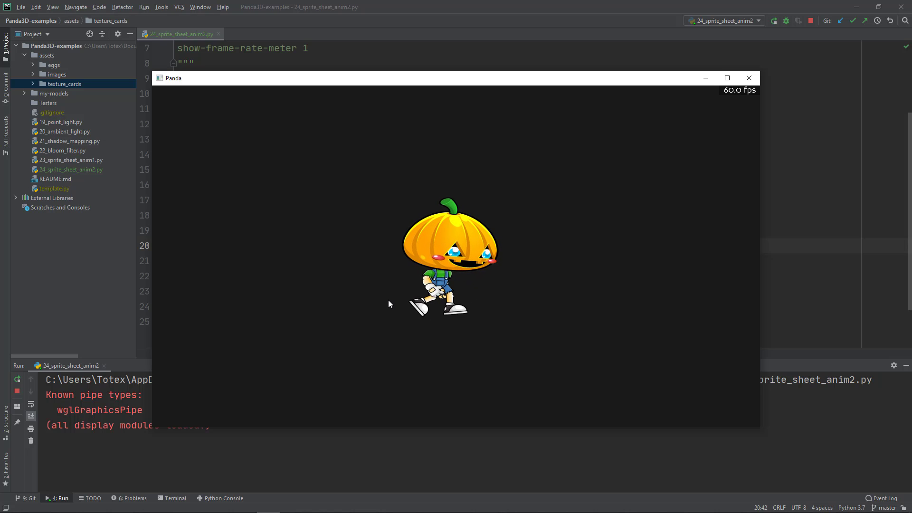
mouse_move(377, 308)
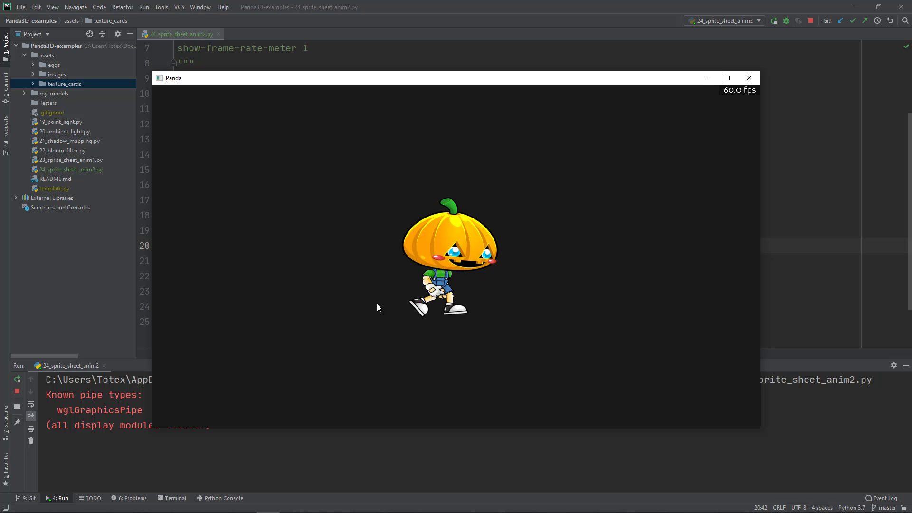
mouse_move(385, 331)
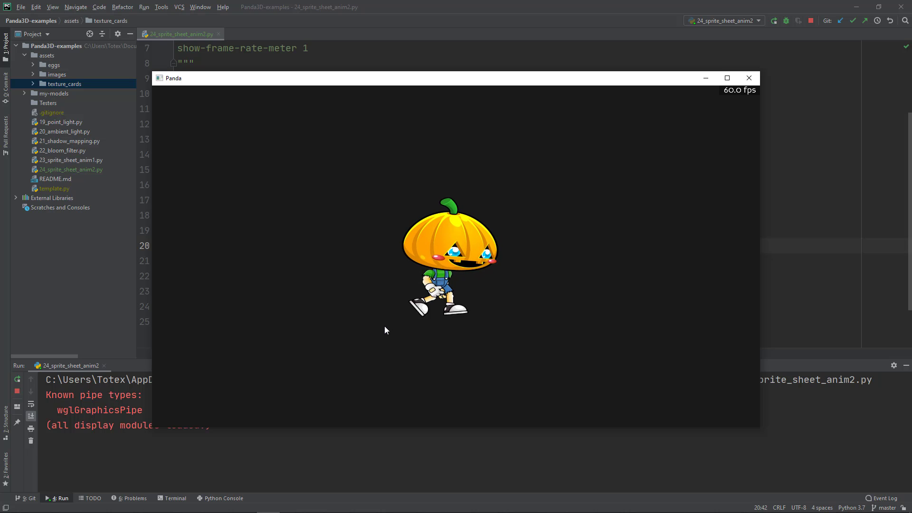
mouse_move(565, 214)
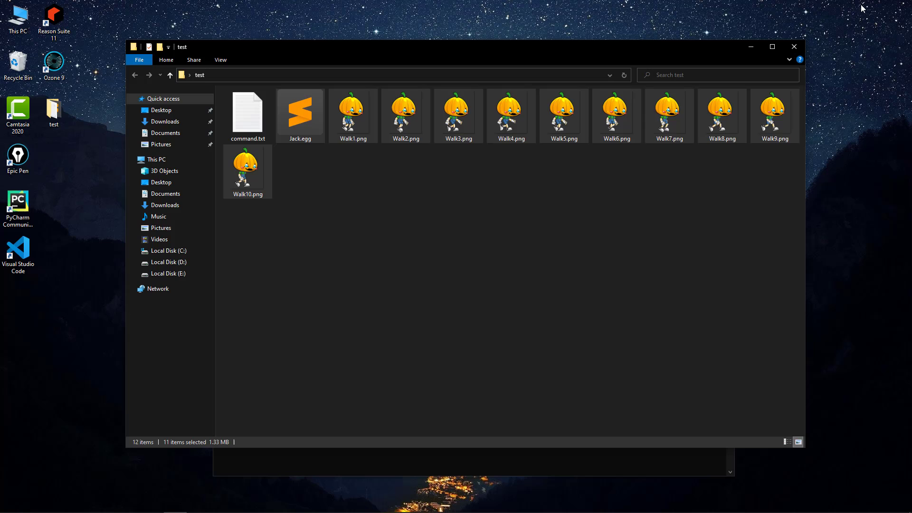
click(300, 112)
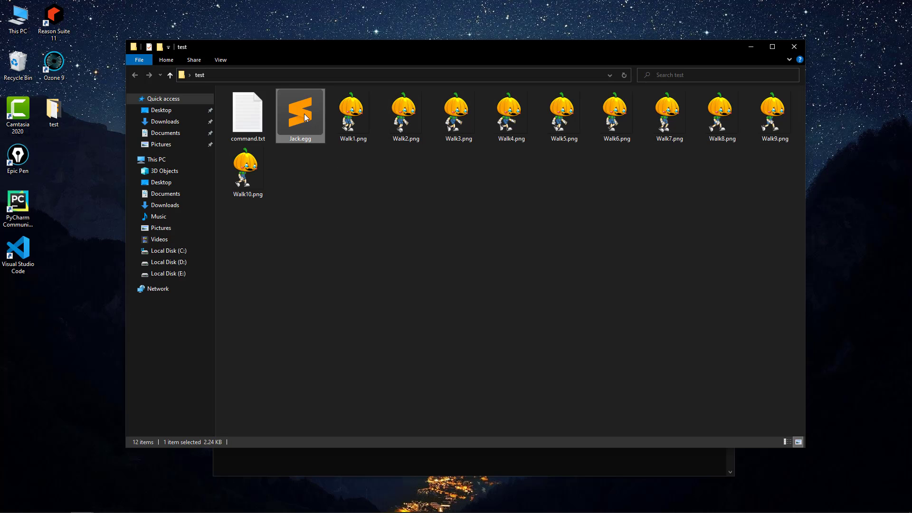
double_click(300, 112)
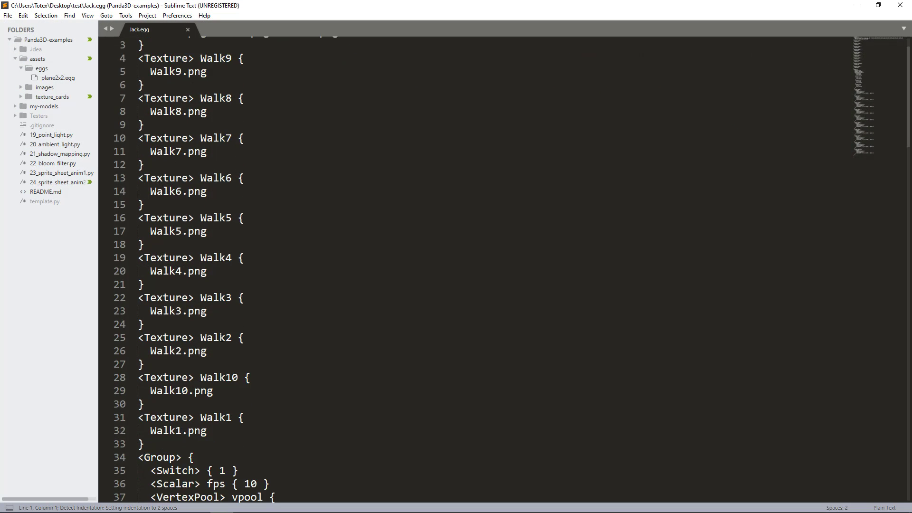
scroll(down, 3)
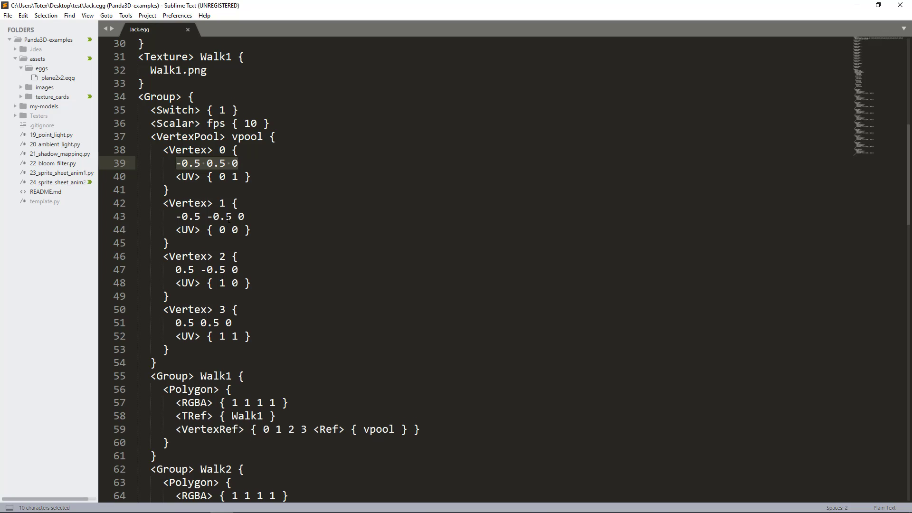
scroll(down, 3)
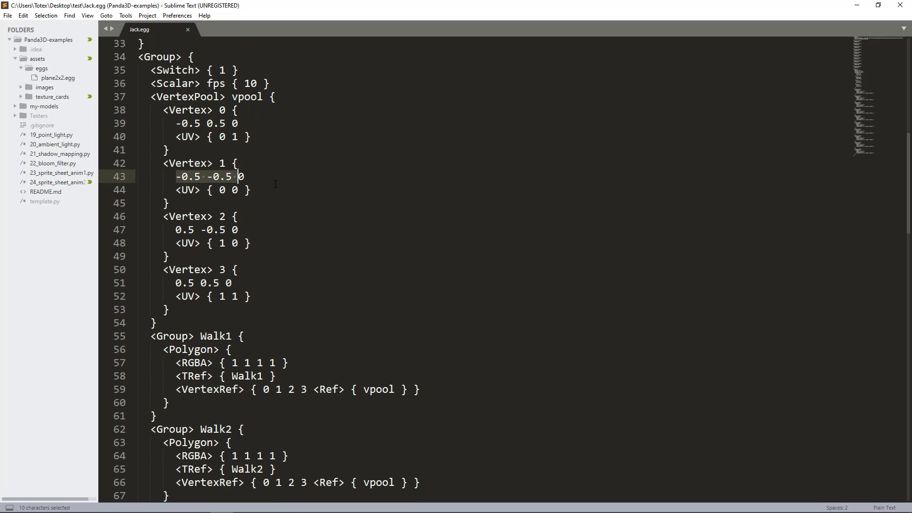
click(243, 176)
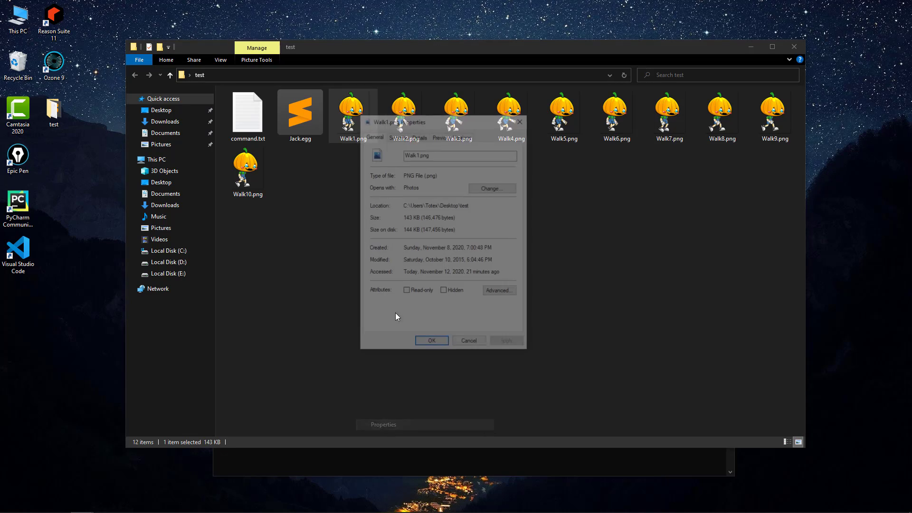
click(418, 134)
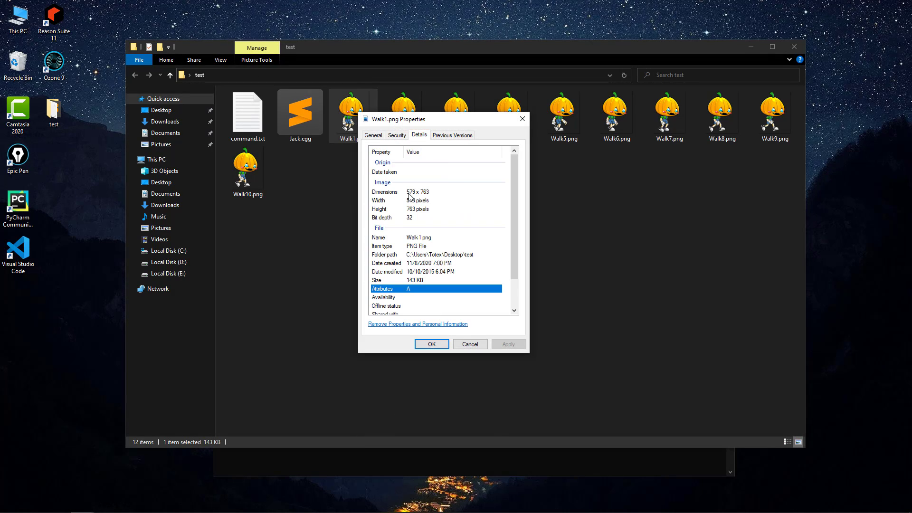
mouse_move(420, 200)
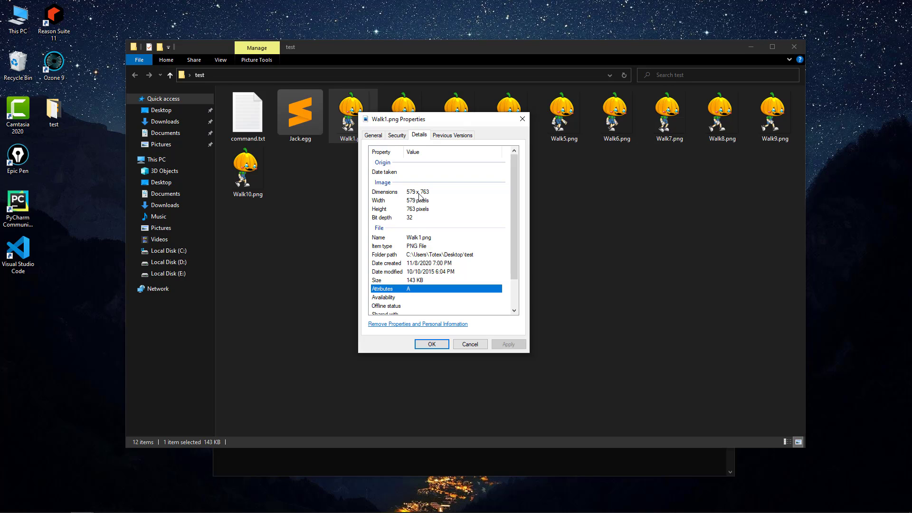
mouse_move(423, 199)
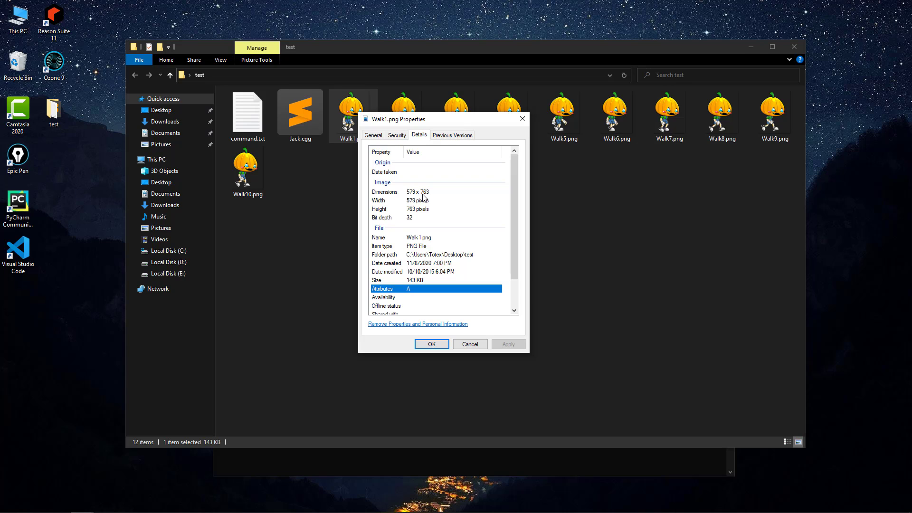
mouse_move(424, 198)
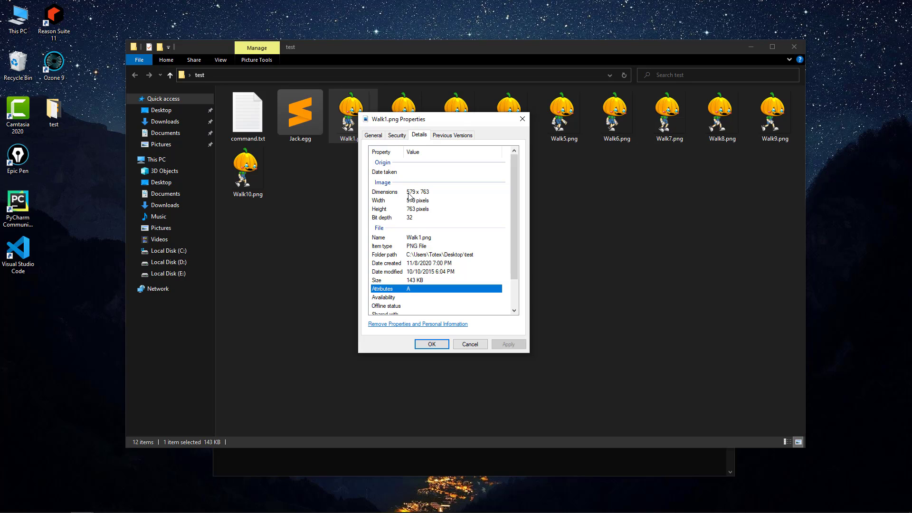
mouse_move(411, 200)
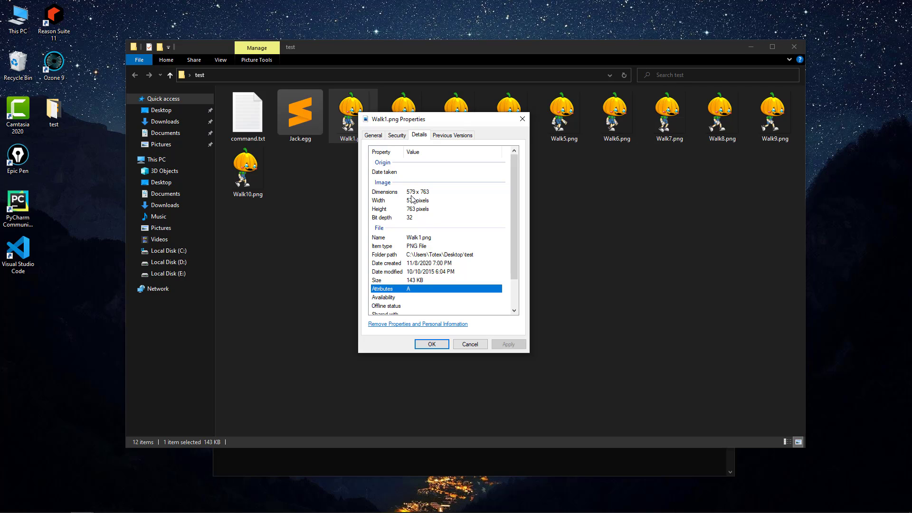
mouse_move(439, 336)
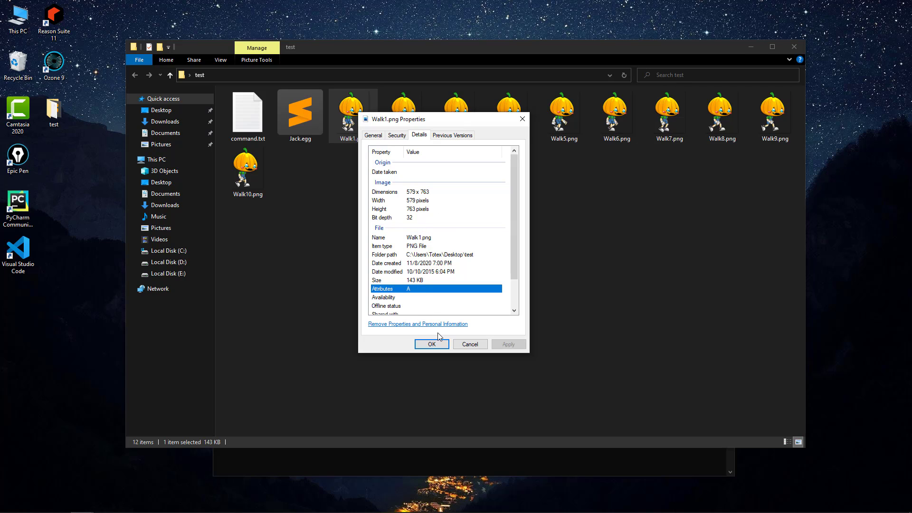
click(432, 344)
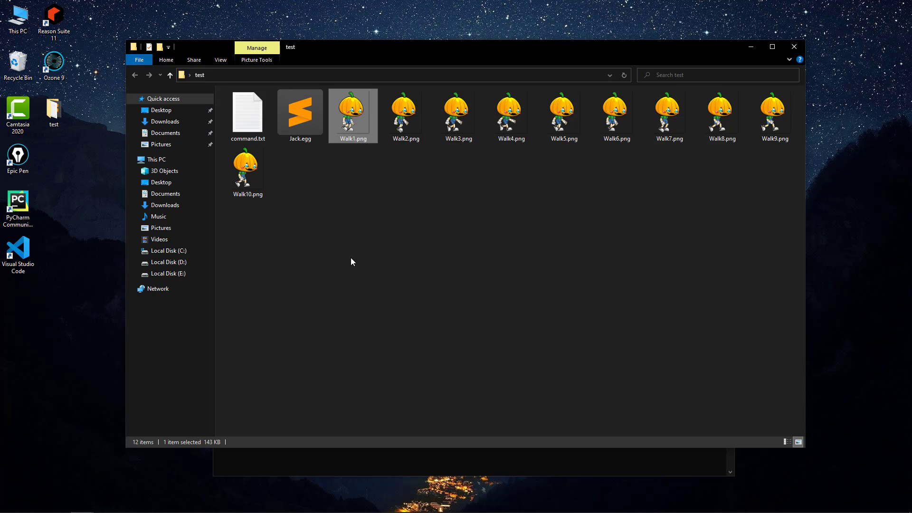
click(300, 113)
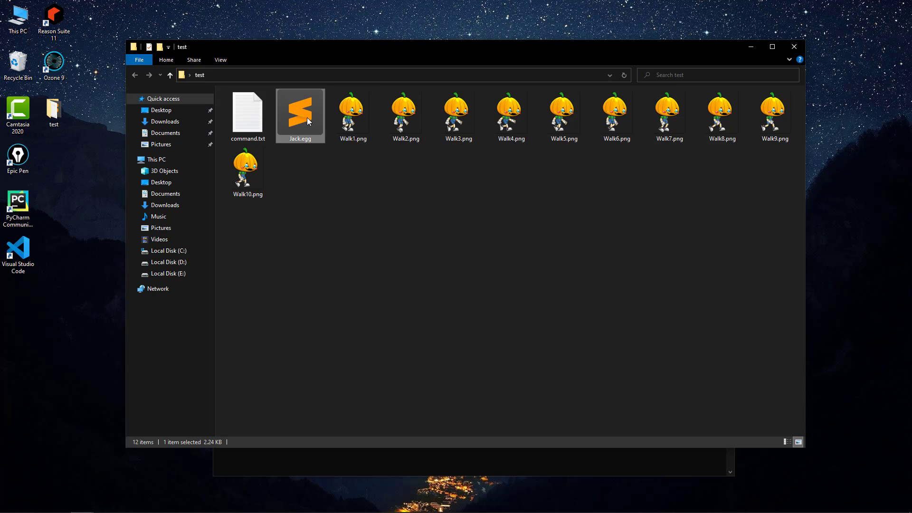
Reopen Jack.egg and scroll to the VertexPool with its four ±0.5 corner vertices.
double_click(300, 110)
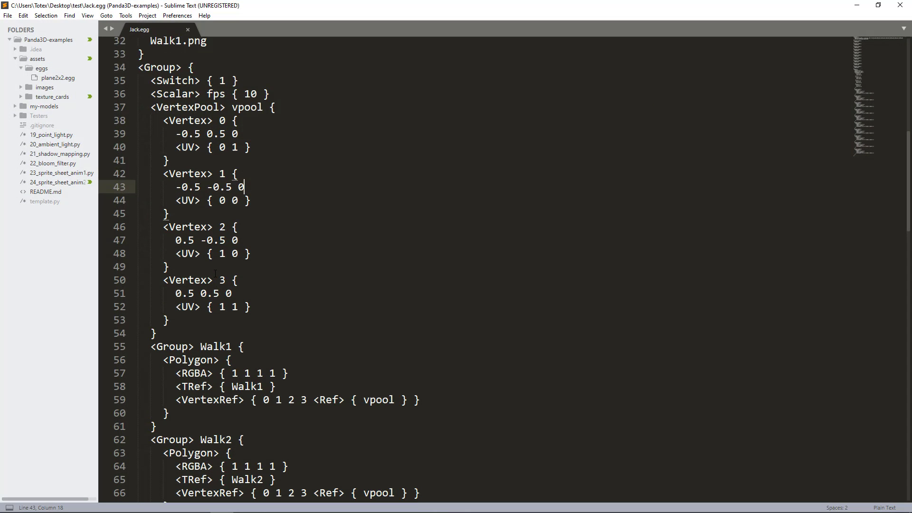
scroll(up, 3)
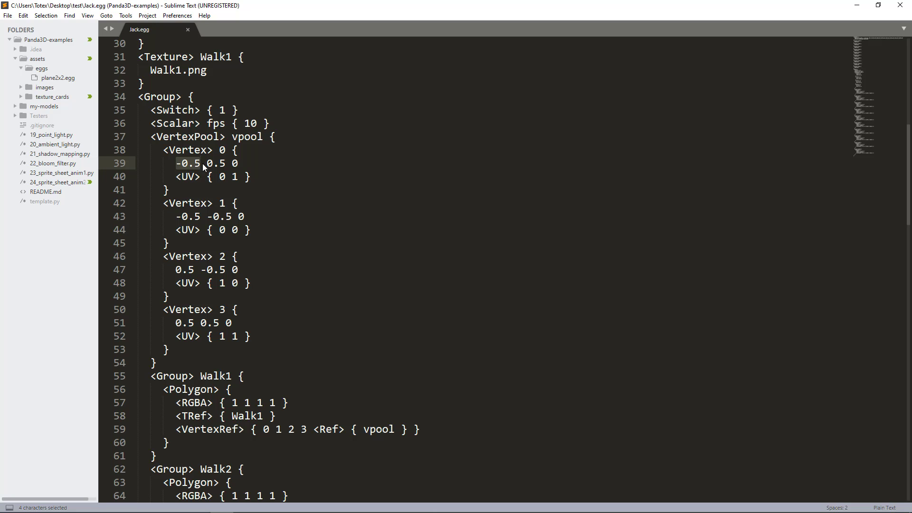
click(203, 163)
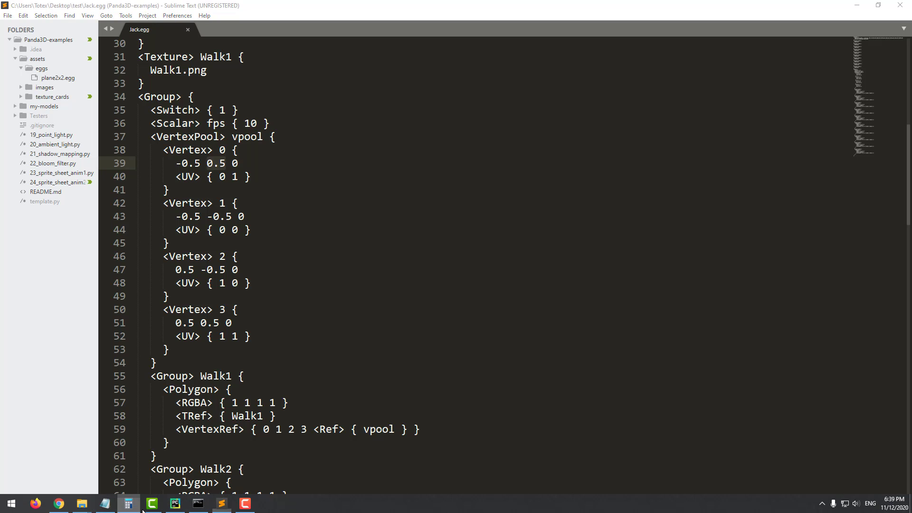
Read Walk1.png's 579 x 763 size from Properties and compute 579 ÷ 763 in Calculator.
click(129, 503)
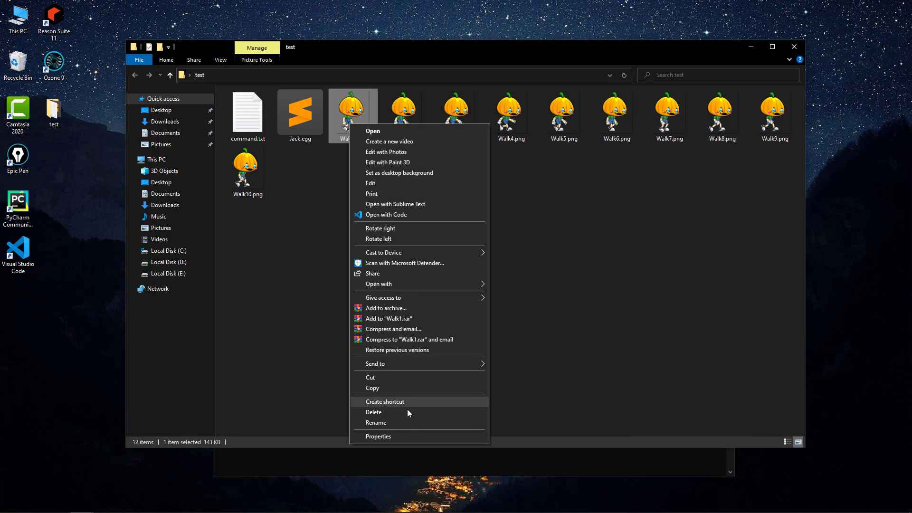
click(377, 436)
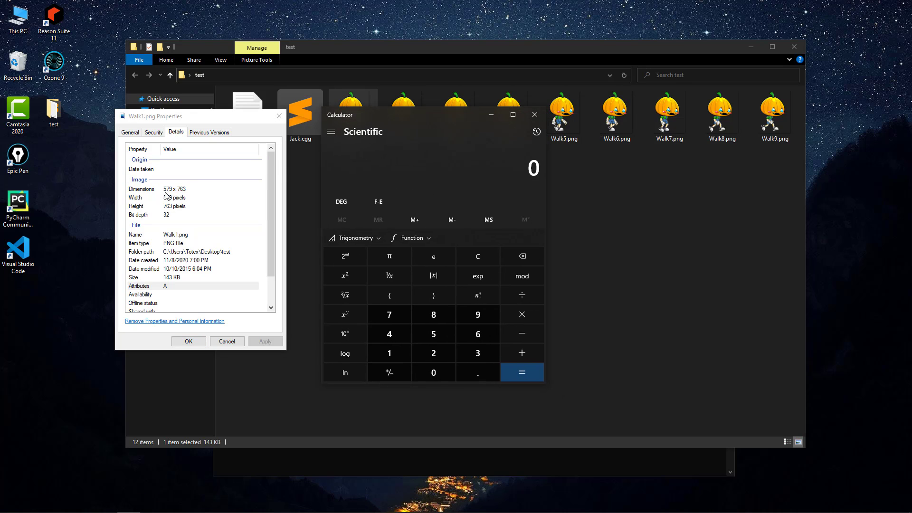
click(477, 314)
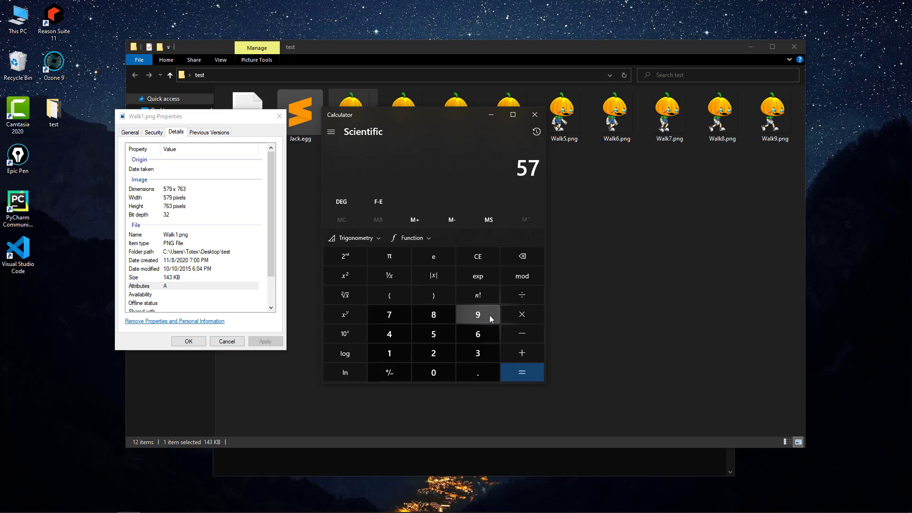
click(477, 314)
text(763)
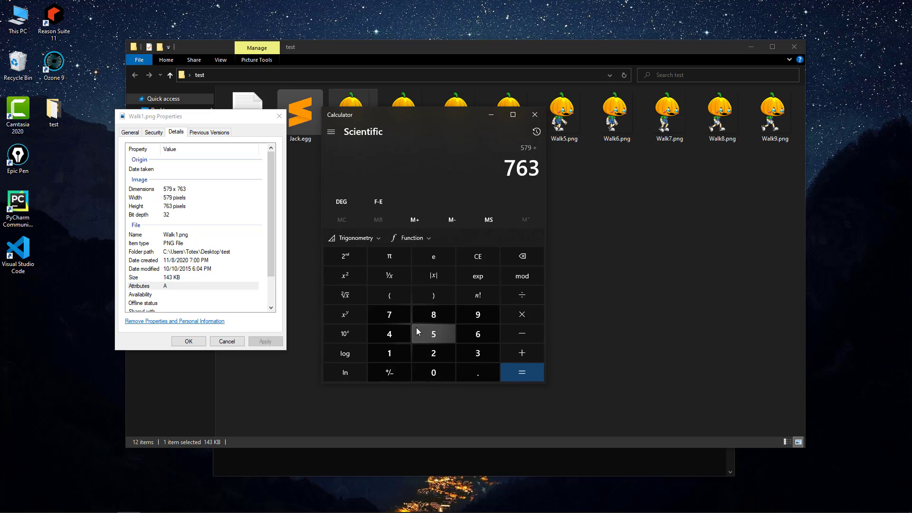
mouse_move(521, 372)
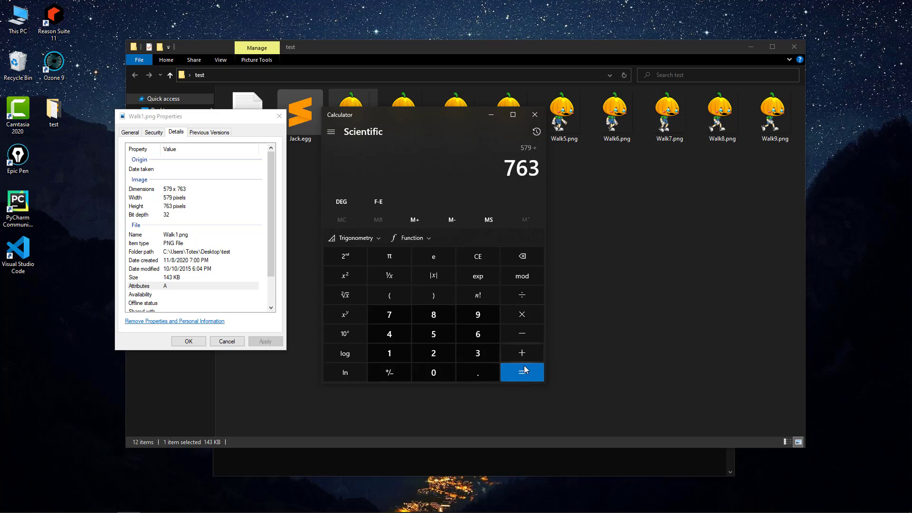
click(521, 372)
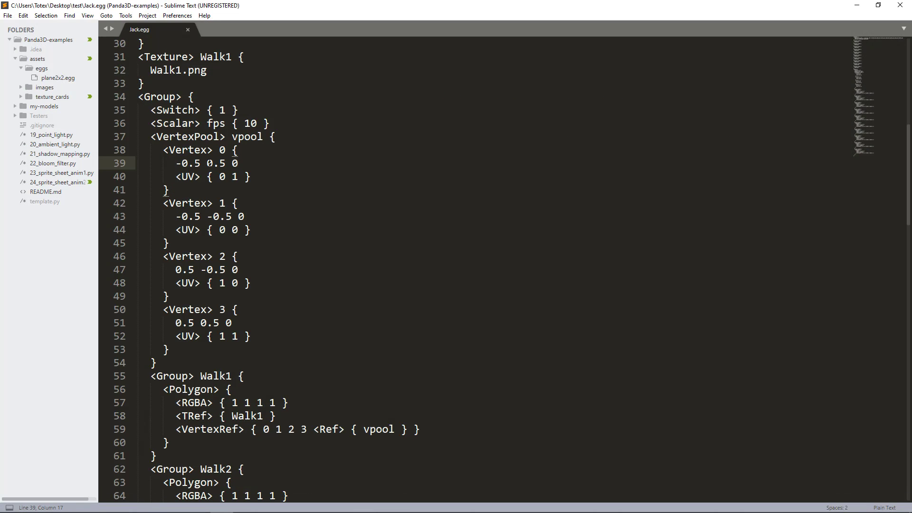
Replace the four vertex Y values ±0.5 with ±0.75884, save Jack.egg and close its tab.
double_click(215, 163)
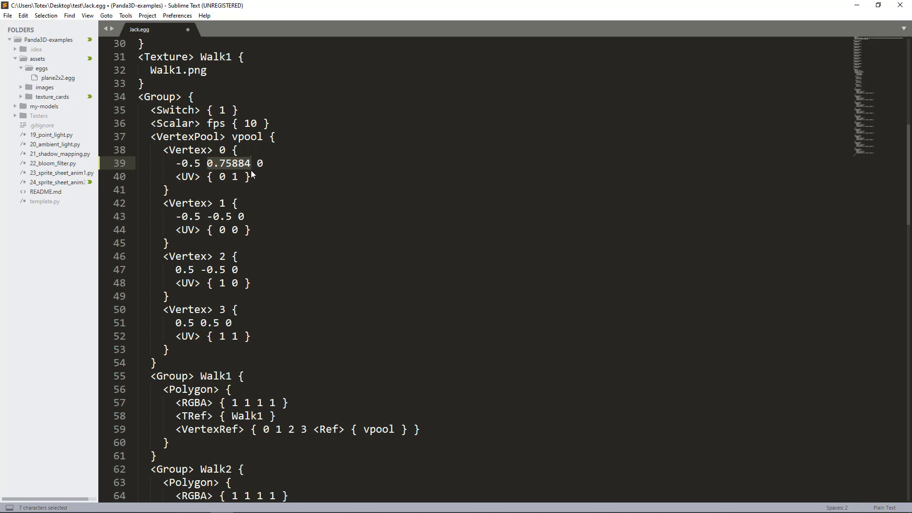
mouse_move(202, 196)
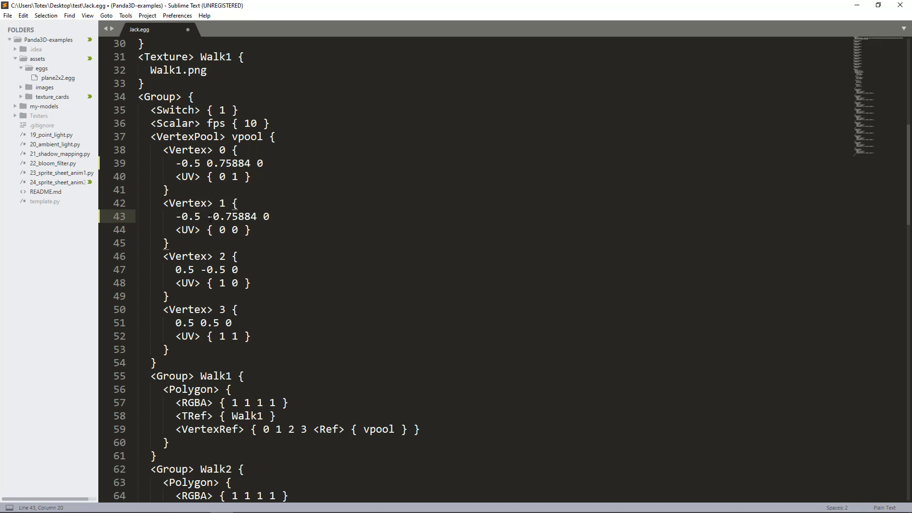
scroll(down, 3)
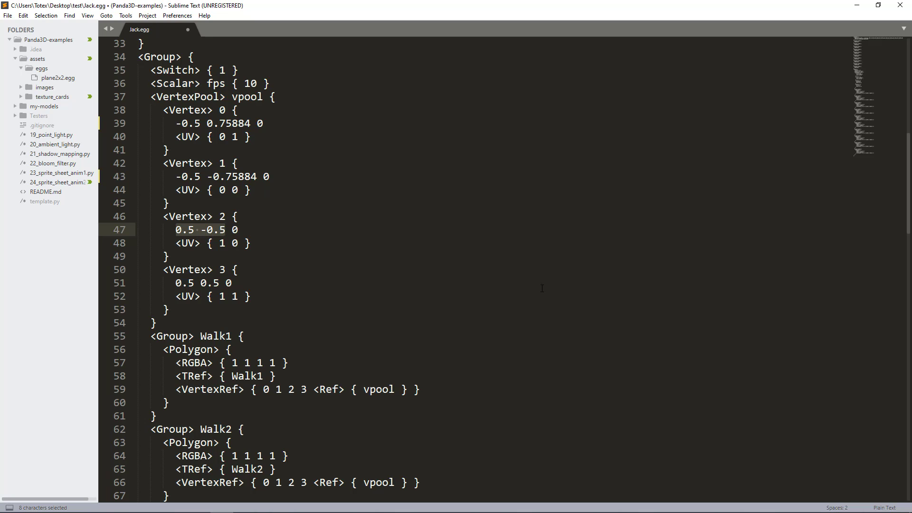
mouse_move(272, 270)
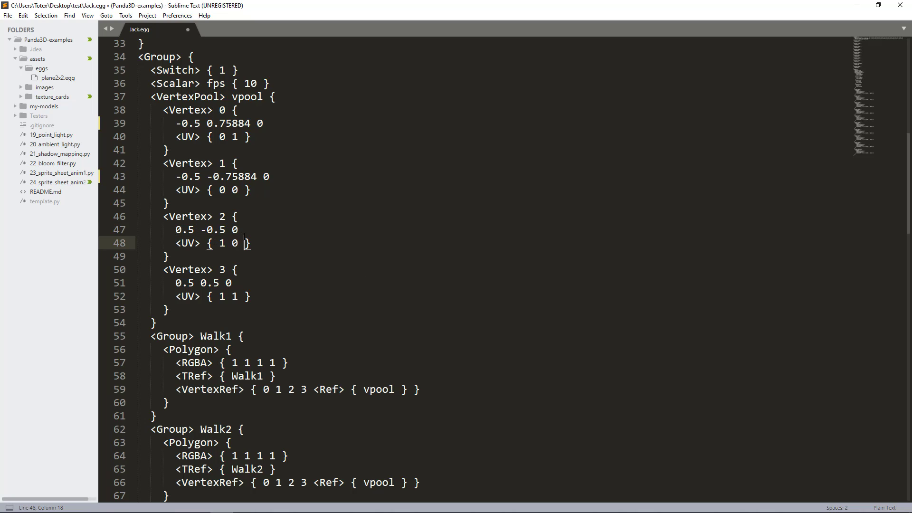
double_click(216, 229)
text(75884)
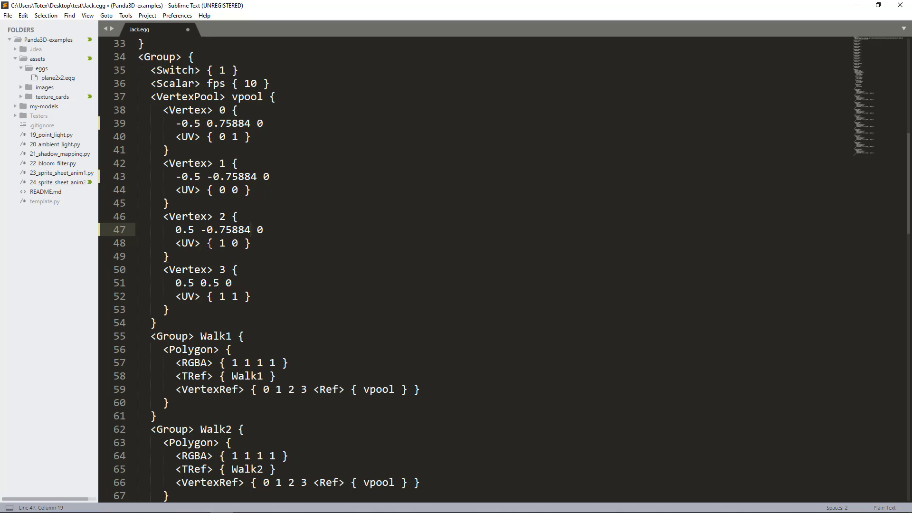
click(253, 229)
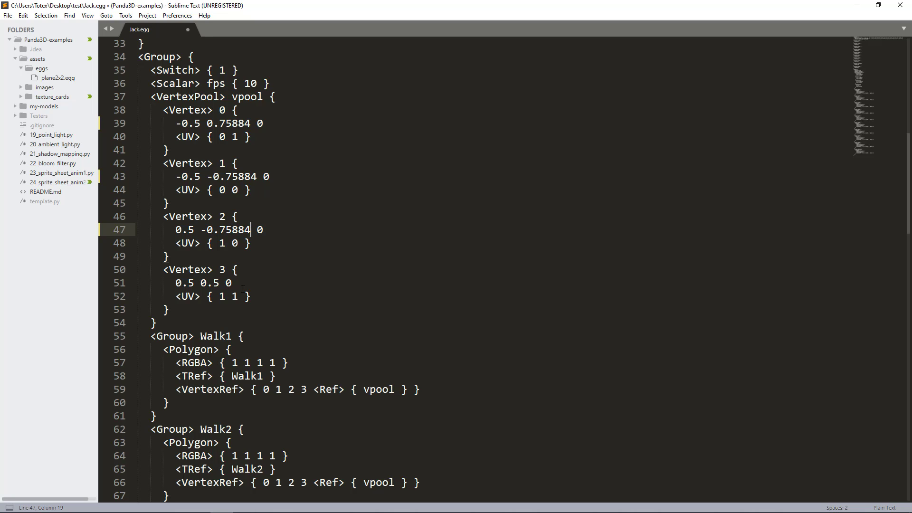
scroll(down, 3)
text(75884)
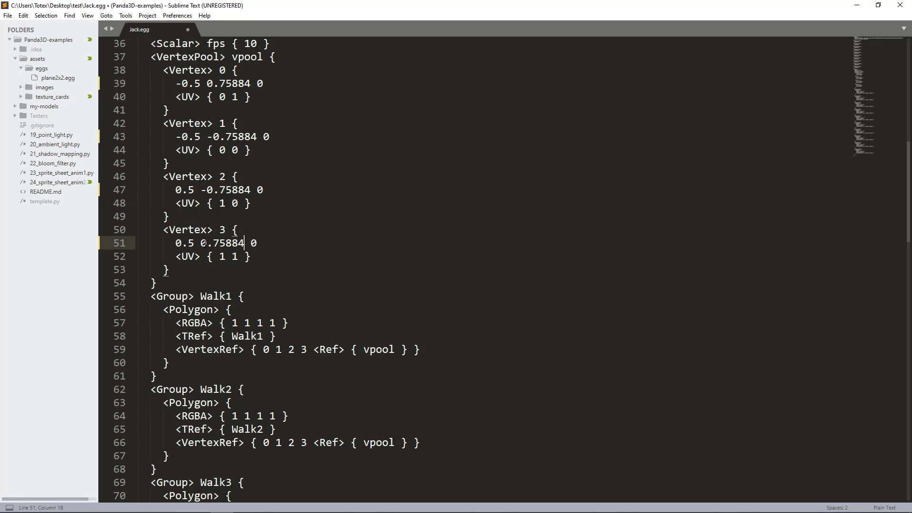
scroll(up, 3)
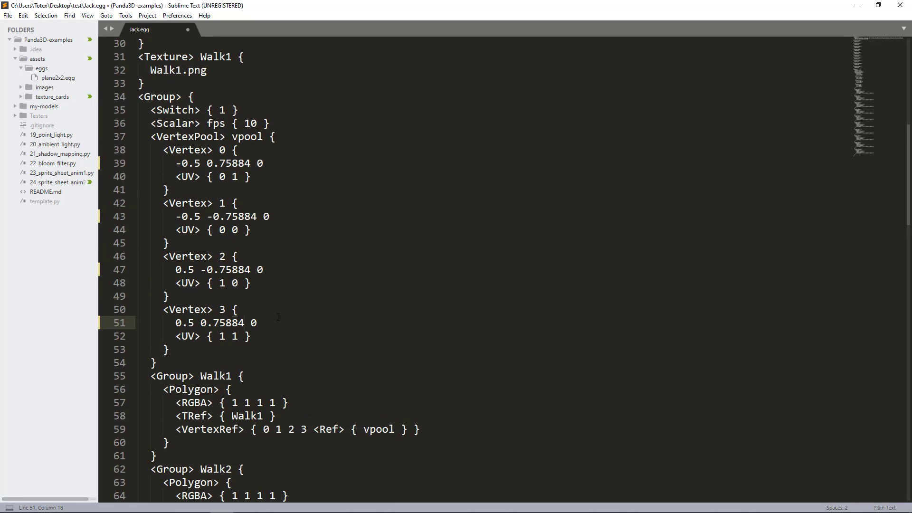
mouse_move(274, 324)
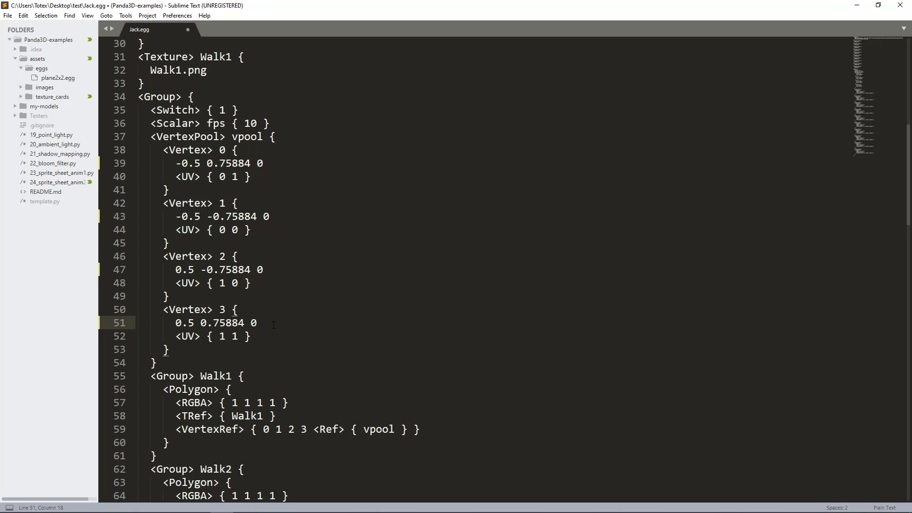
click(189, 29)
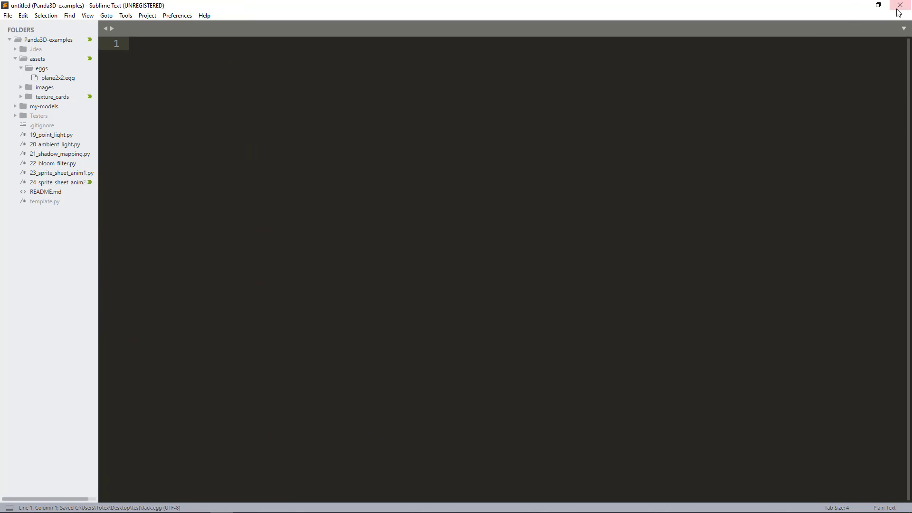
Close Sublime Text and paste the edited Jack.egg into texture_cards, overwriting the old one.
click(900, 5)
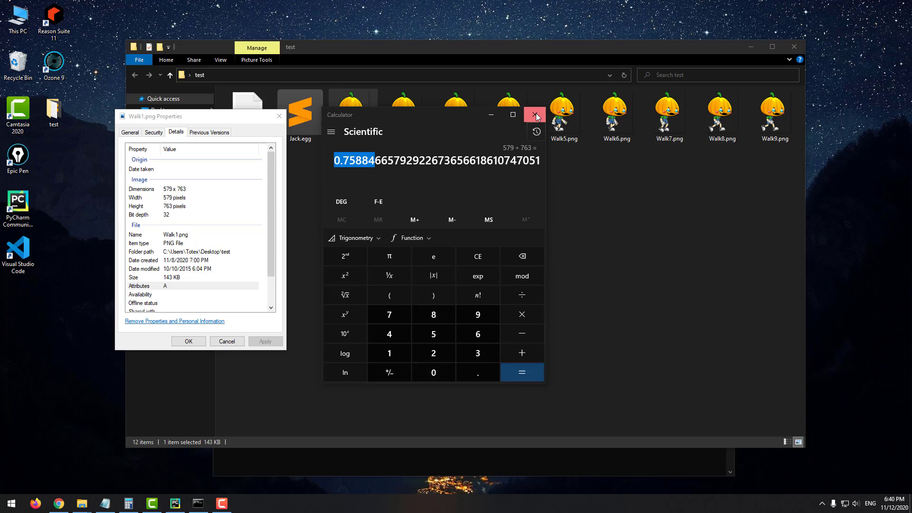
right_click(300, 110)
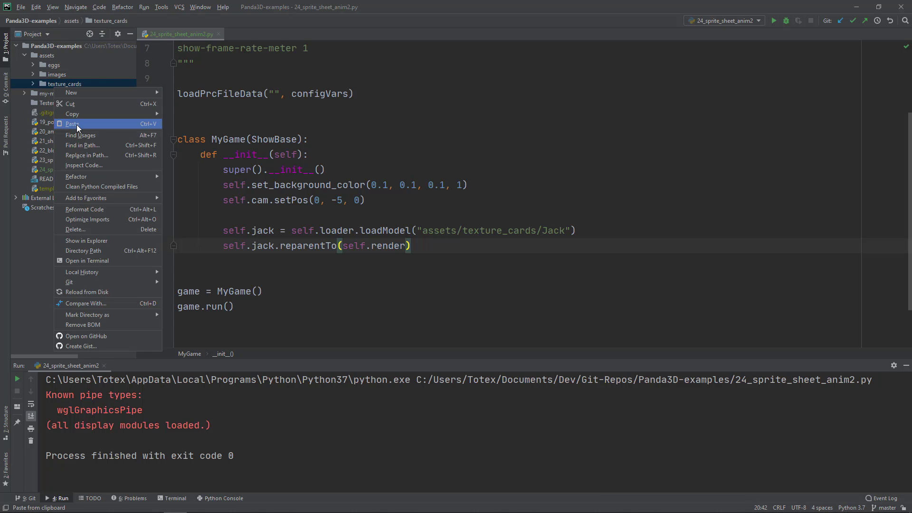
click(74, 124)
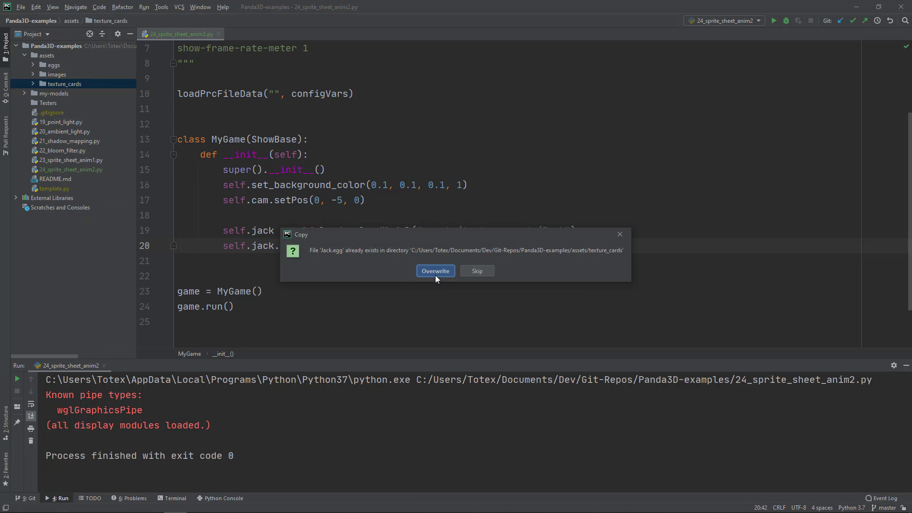
click(435, 271)
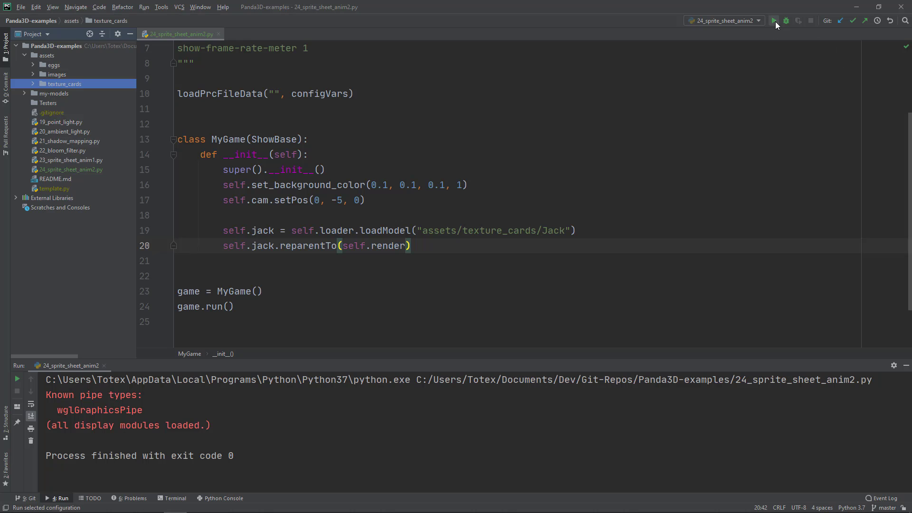
Rerun 24_sprite_sheet_anim2.py to show Jack at corrected, taller proportions.
click(774, 20)
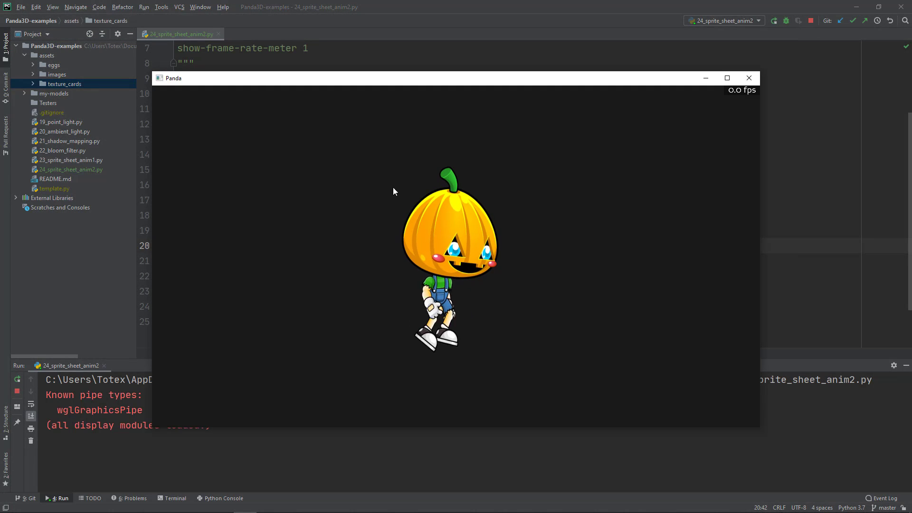
mouse_move(509, 157)
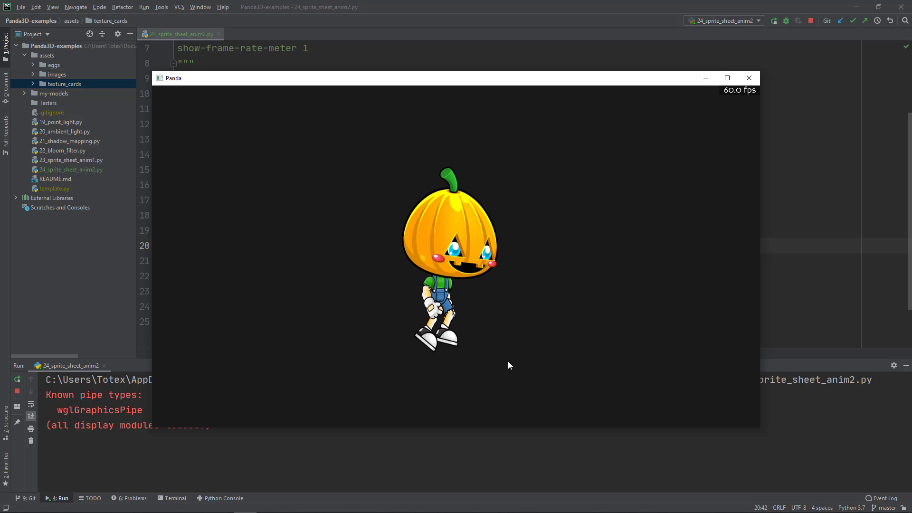
mouse_move(382, 223)
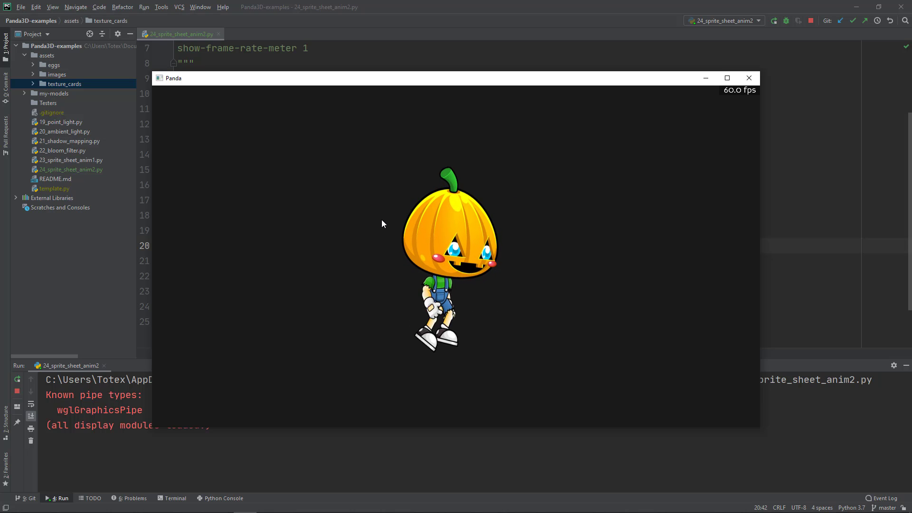
mouse_move(373, 232)
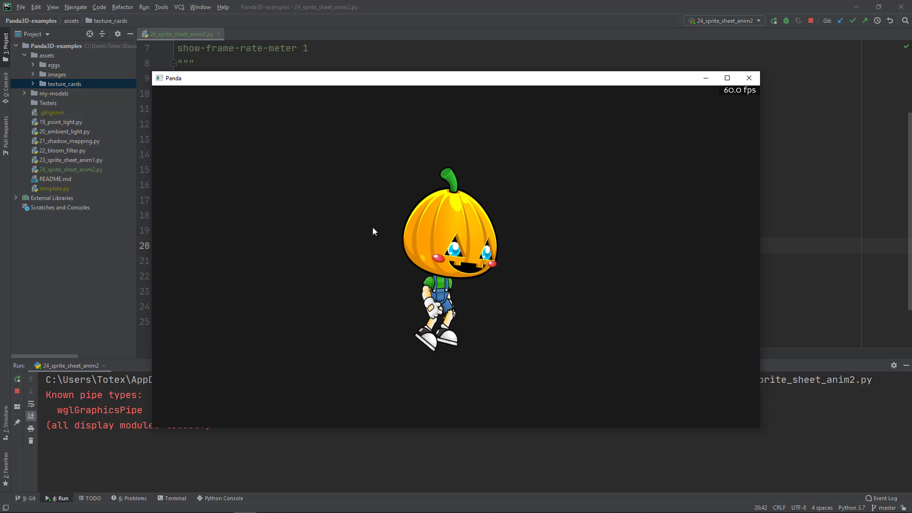
mouse_move(455, 252)
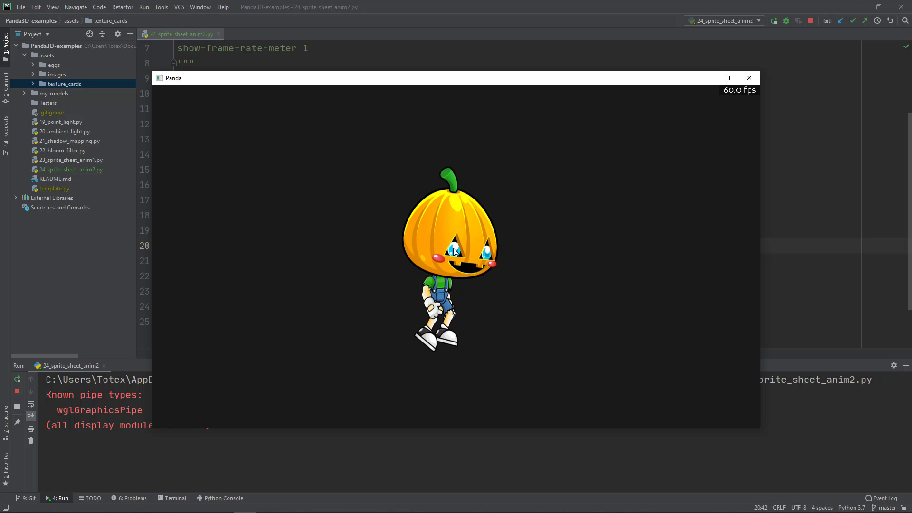
mouse_move(401, 305)
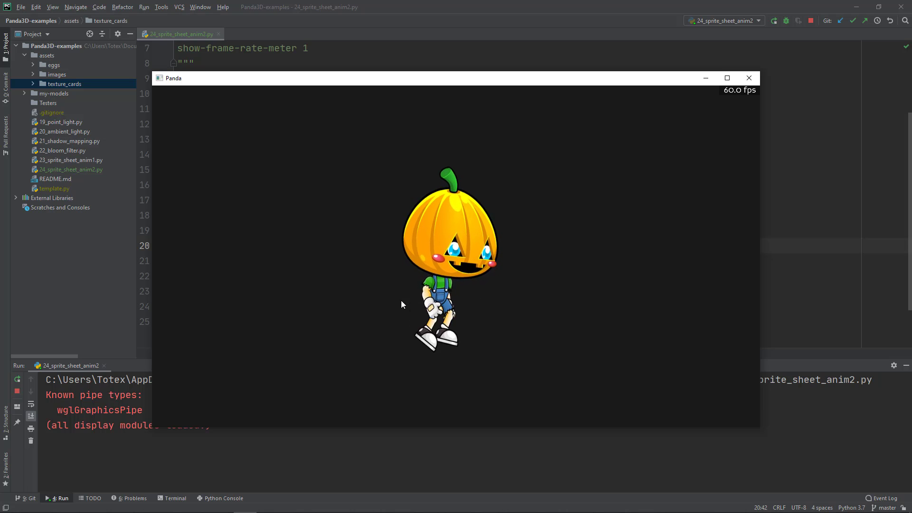
mouse_move(160, 155)
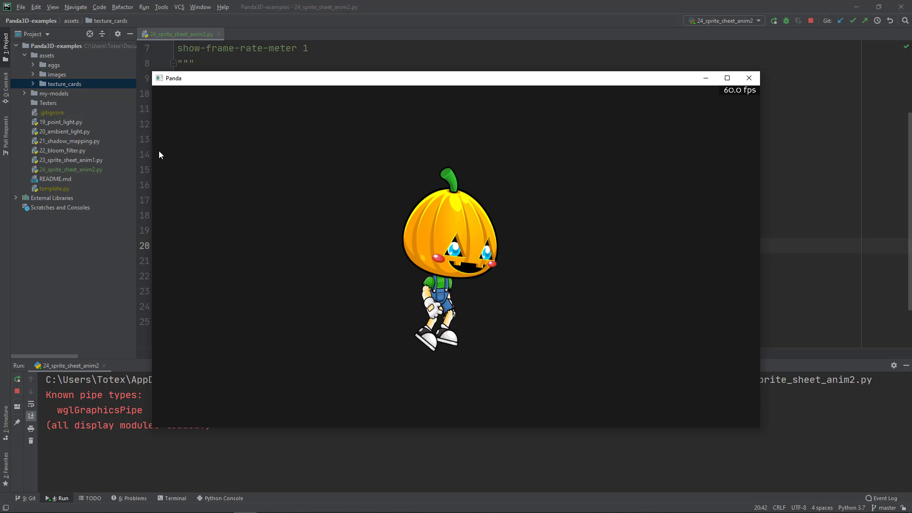
mouse_move(199, 220)
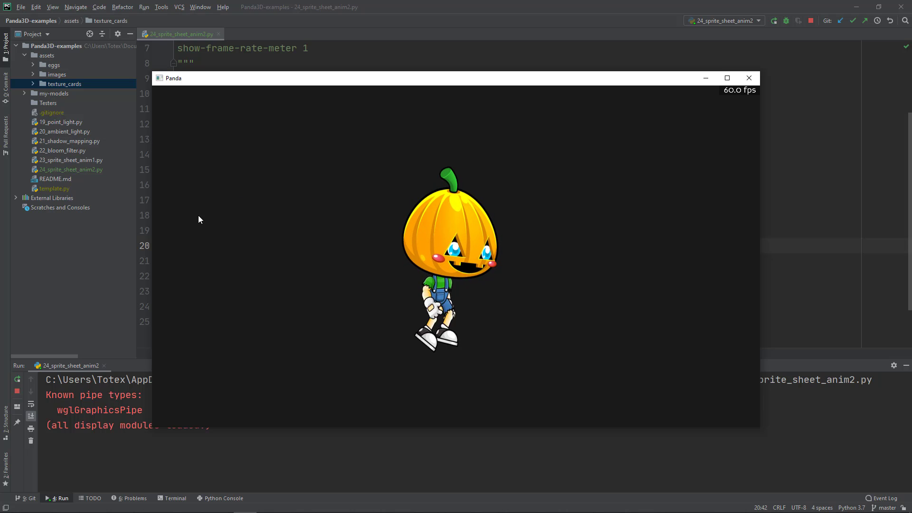
mouse_move(223, 241)
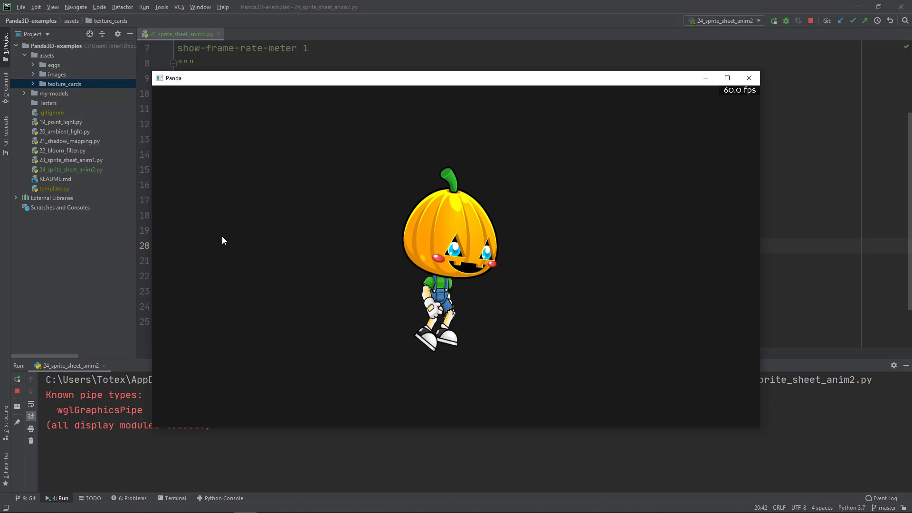
mouse_move(231, 246)
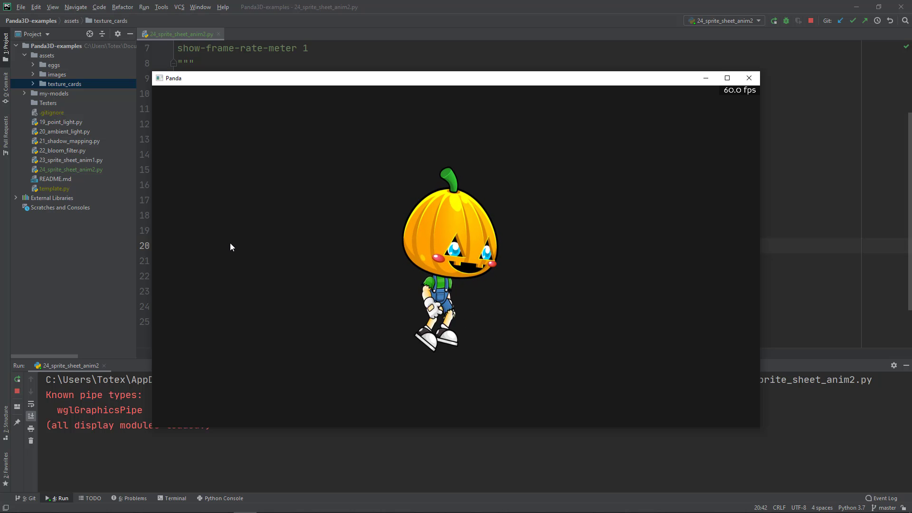